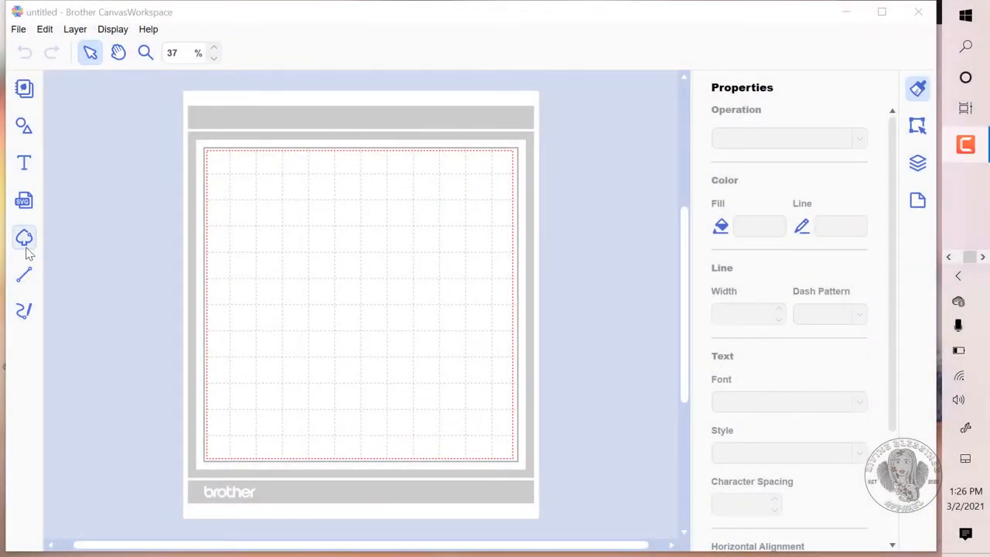
Load the #nextup scan into Image Tracing, preview the outer-edge trace and list the tracing methods.
left_click(25, 238)
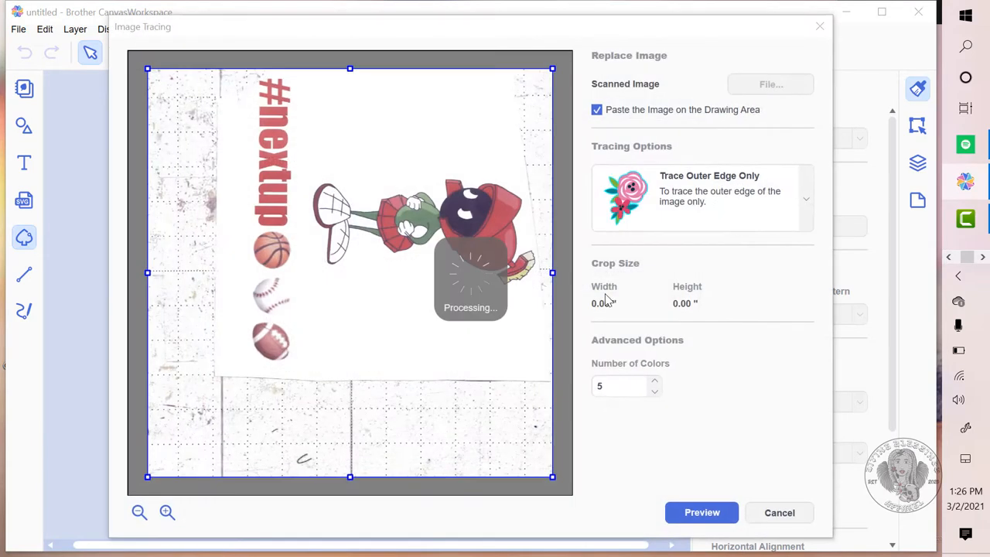
left_click(702, 512)
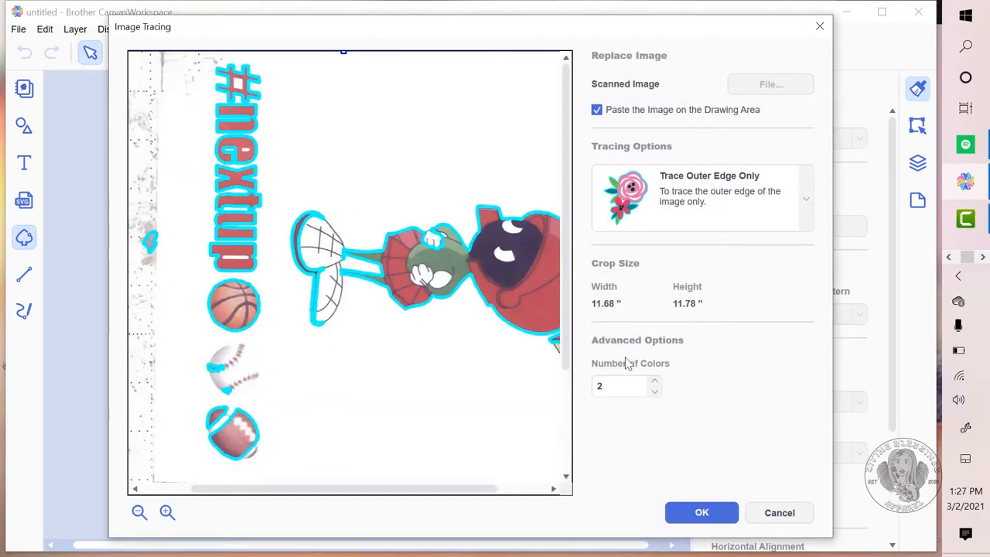
left_click(805, 198)
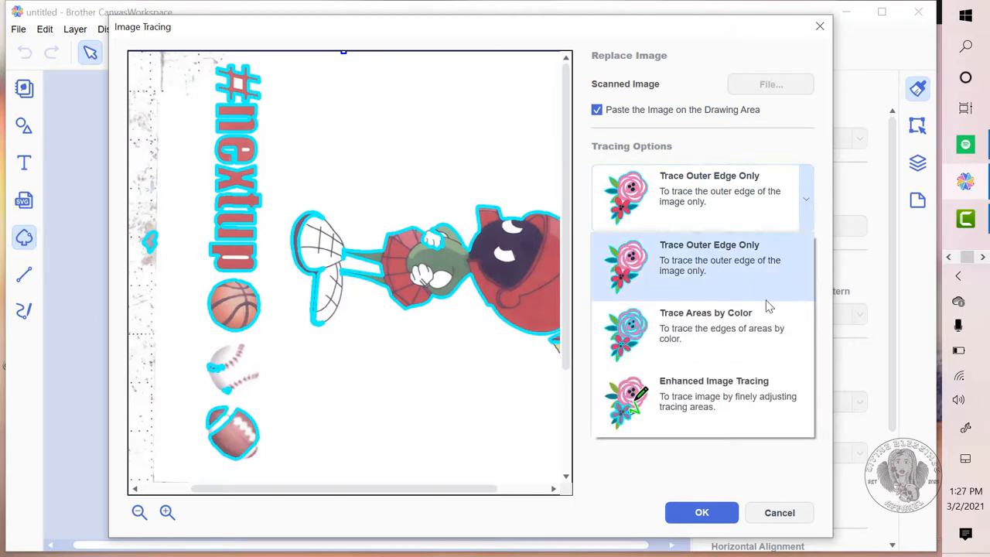
Choose Enhanced Image Tracing as the tracing method.
left_click(711, 393)
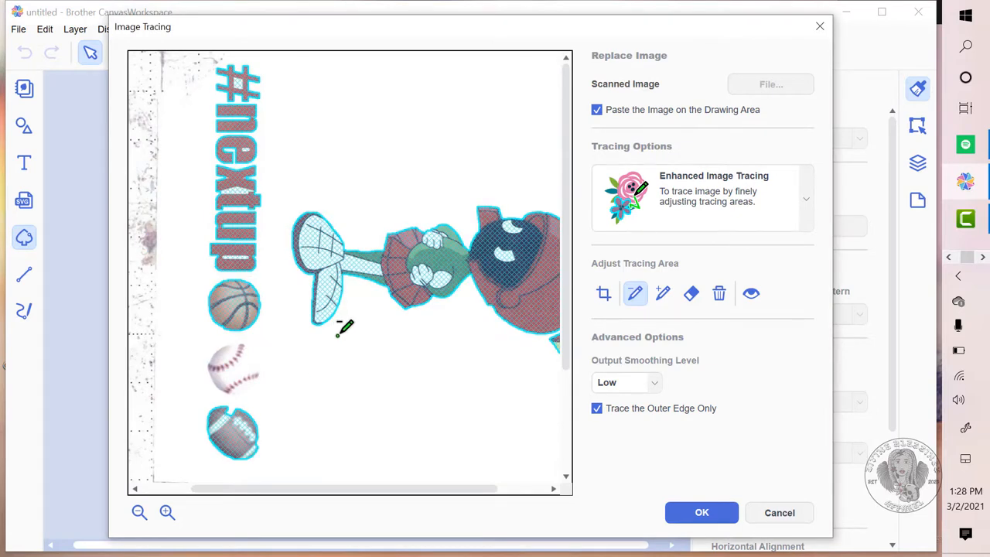
mouse_move(396, 317)
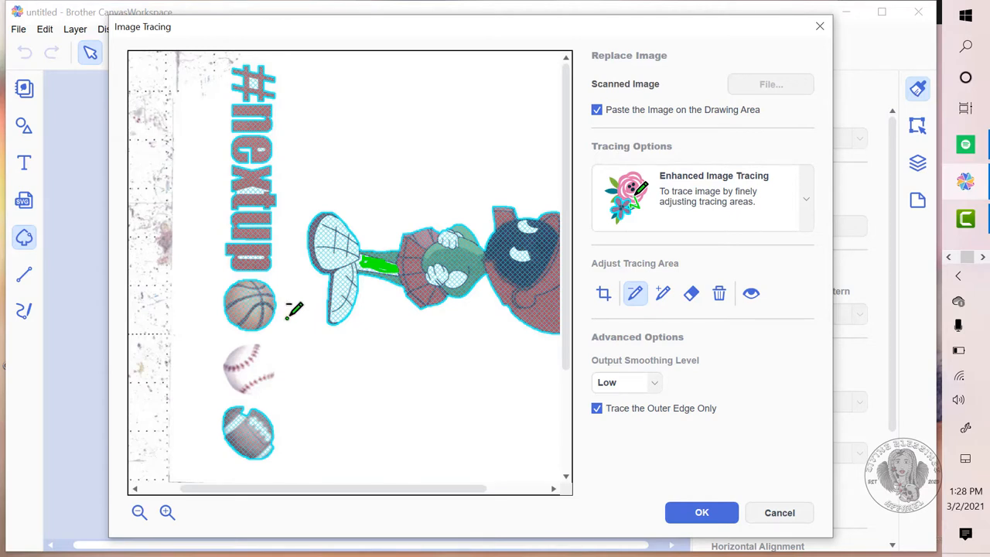
mouse_move(297, 308)
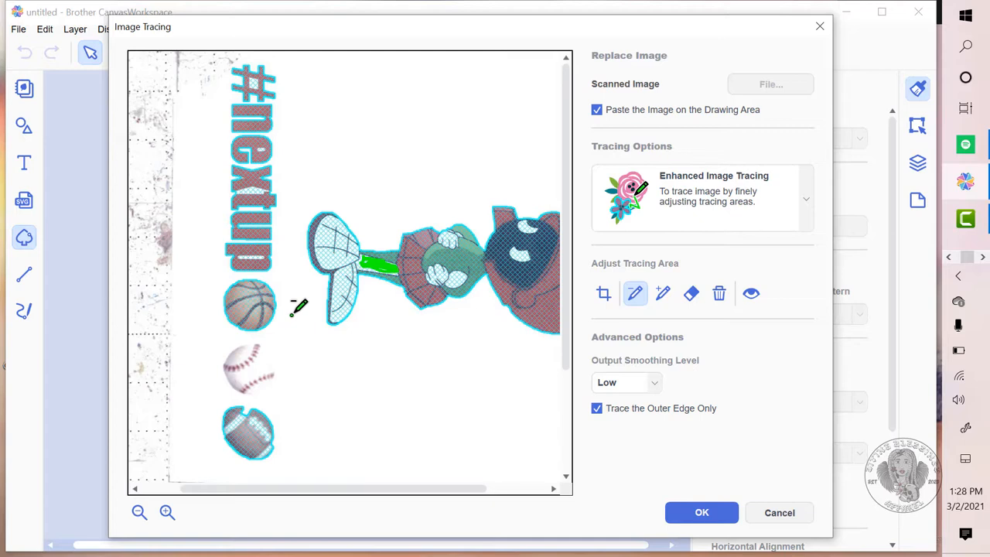
mouse_move(302, 263)
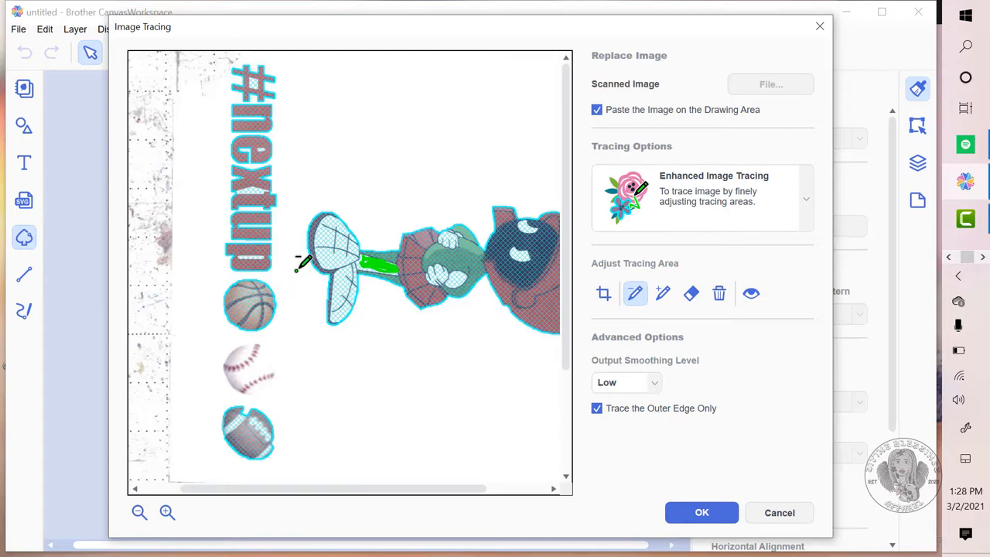
mouse_move(260, 74)
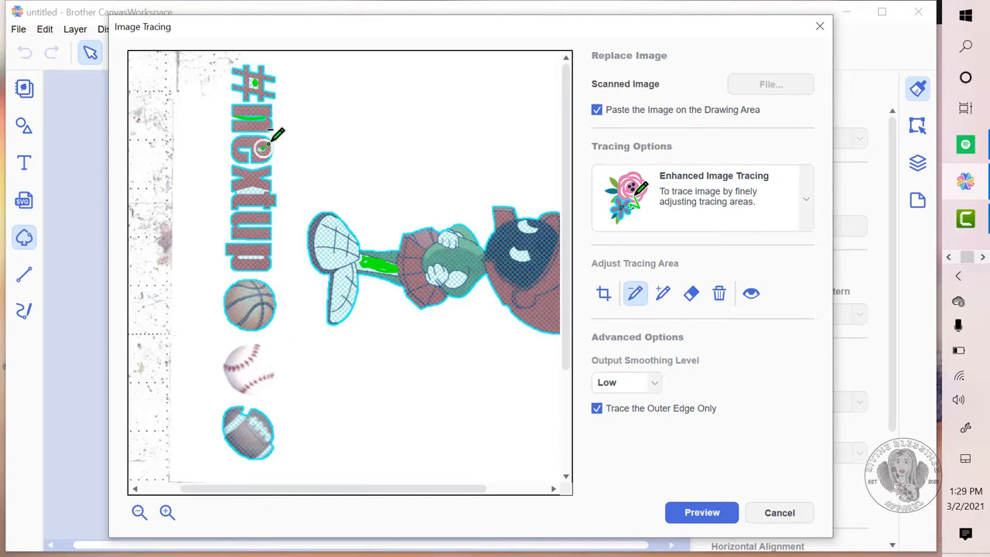
mouse_move(256, 142)
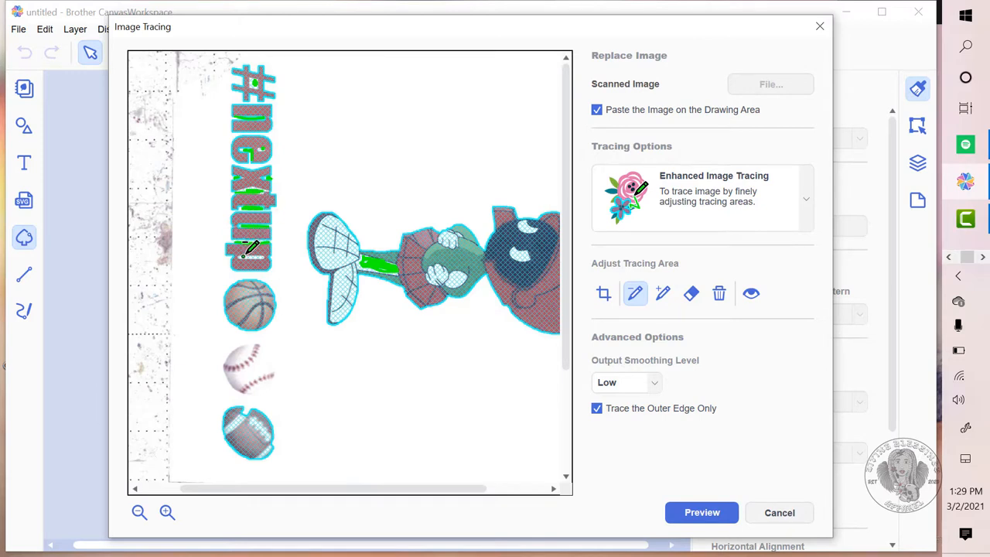
mouse_move(328, 342)
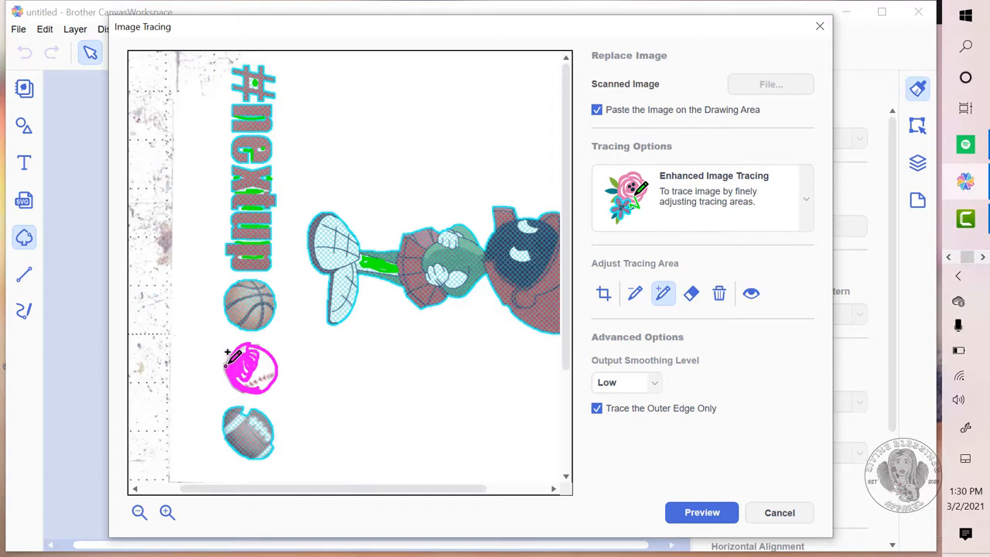
mouse_move(246, 342)
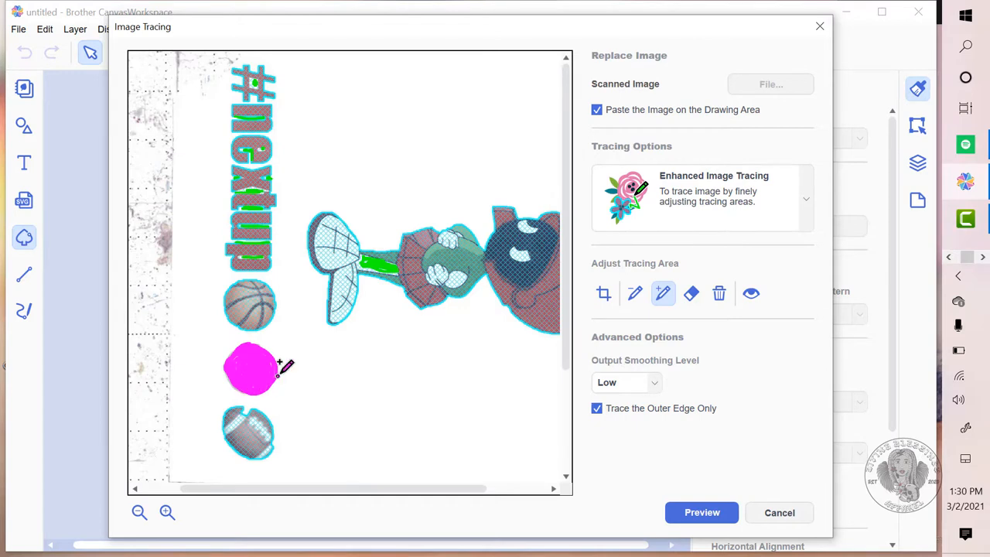
mouse_move(313, 111)
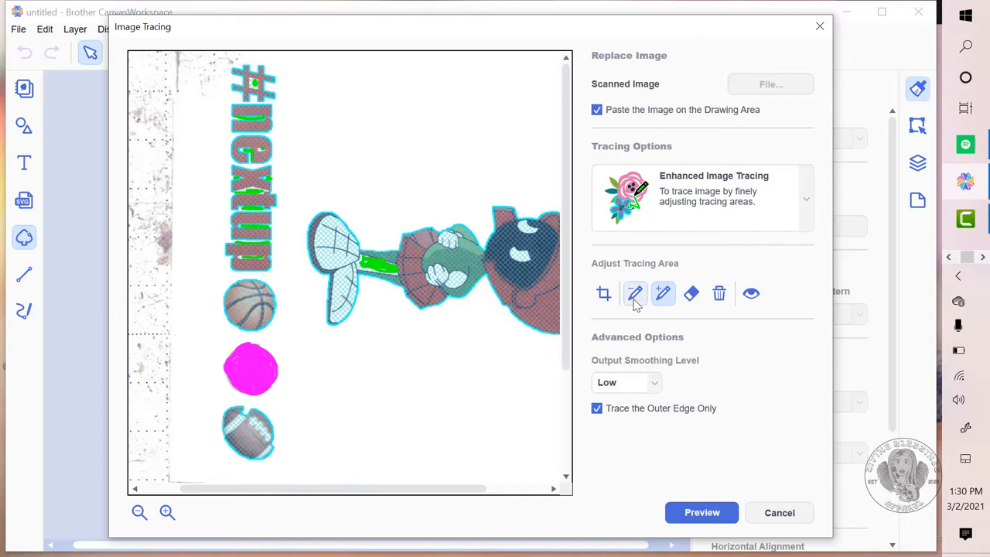
Switch between the include and exclude pens to mark the hashtag text and the baseball.
left_click(635, 294)
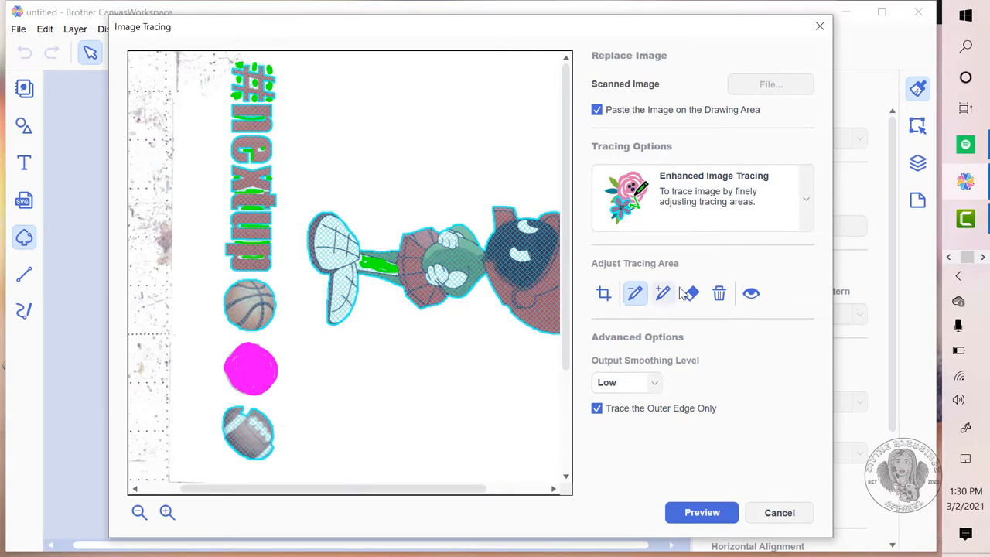
left_click(663, 294)
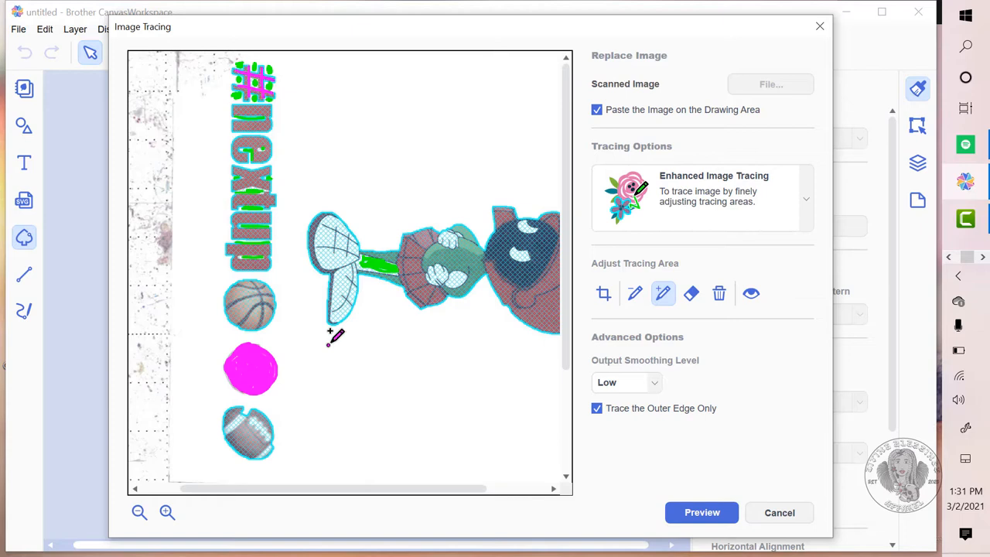
mouse_move(339, 338)
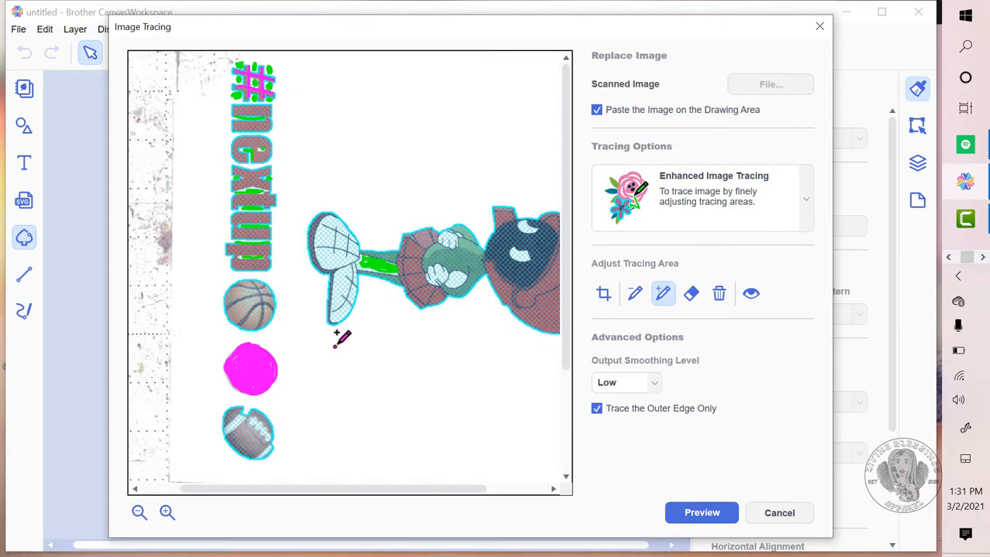
mouse_move(383, 358)
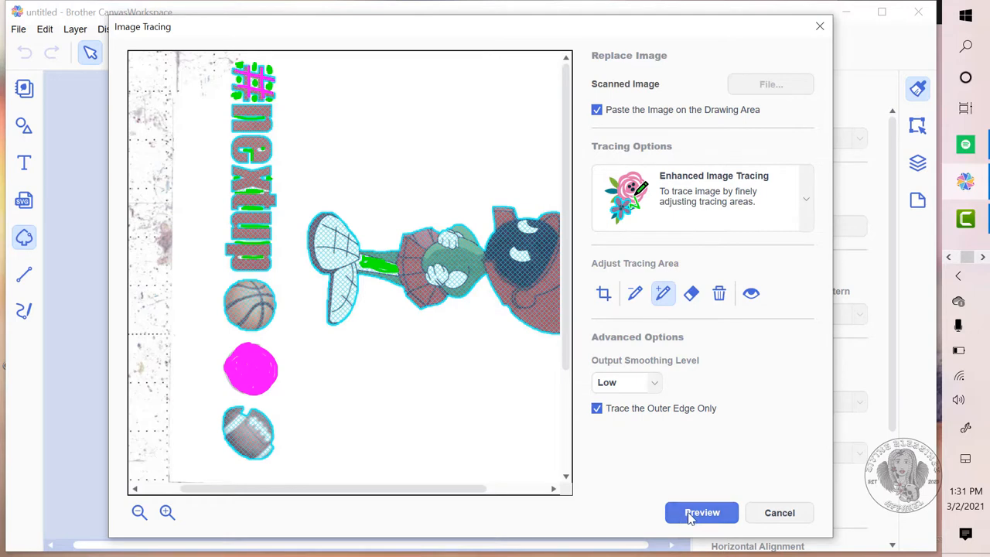
Generate the enhanced trace preview and scroll through it to inspect the result.
left_click(703, 512)
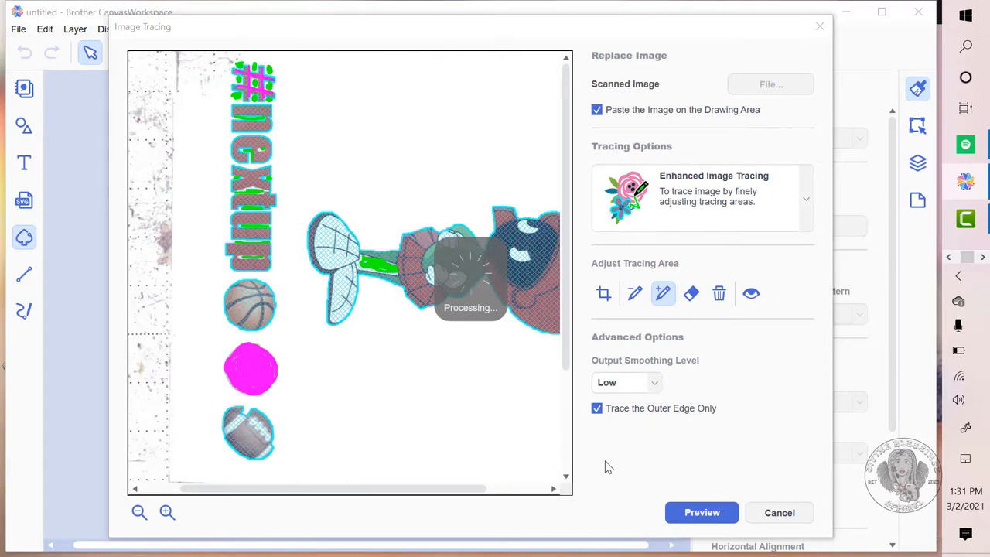
left_click(702, 512)
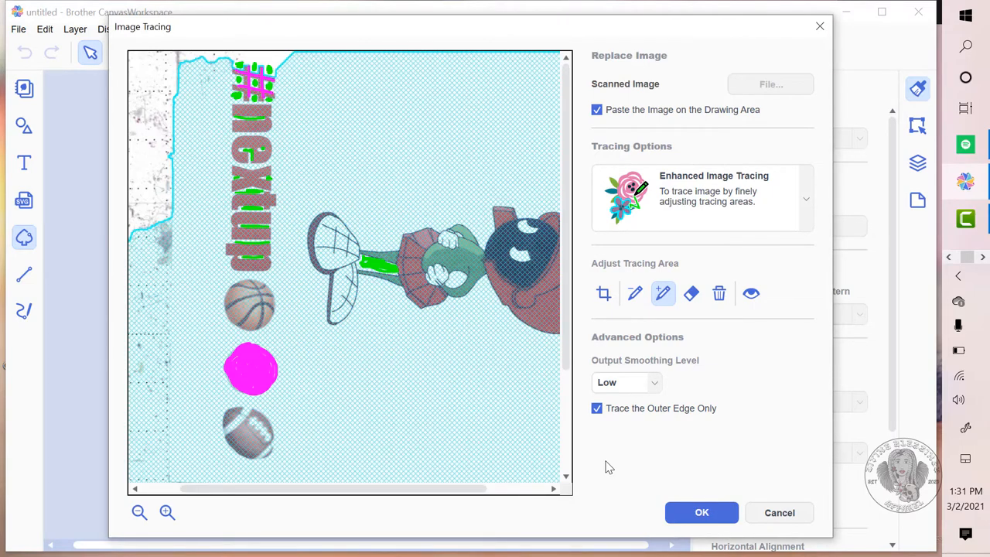
mouse_move(451, 508)
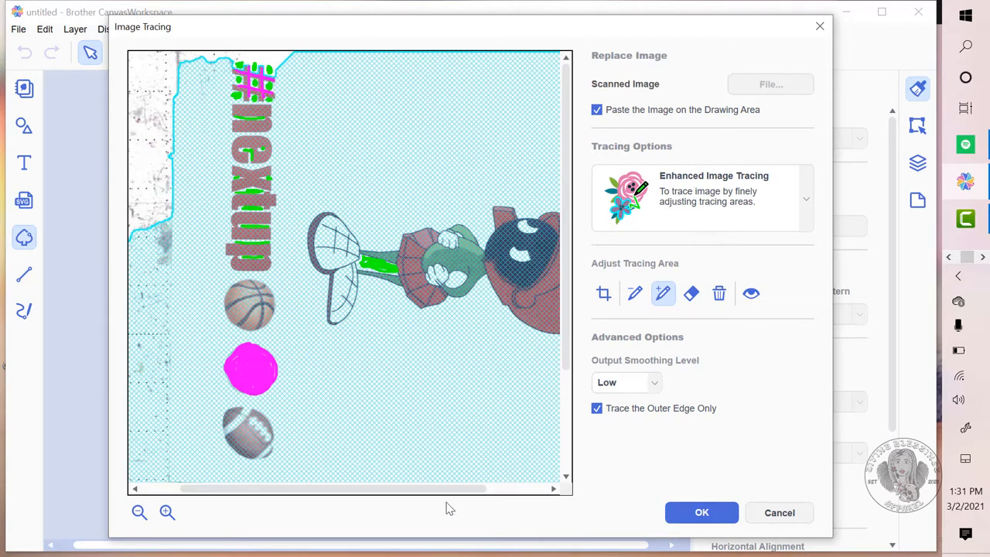
scroll("down", 3)
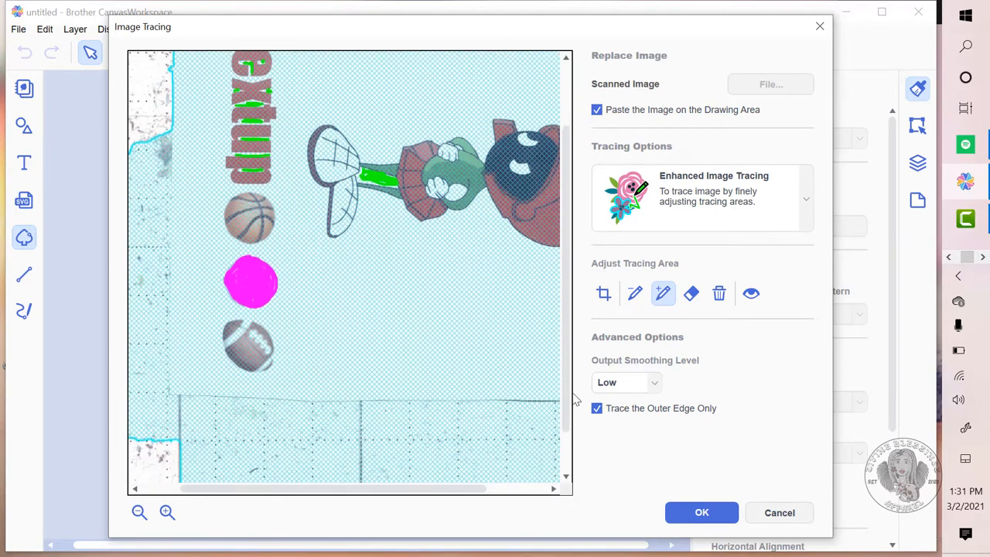
scroll("up", 3)
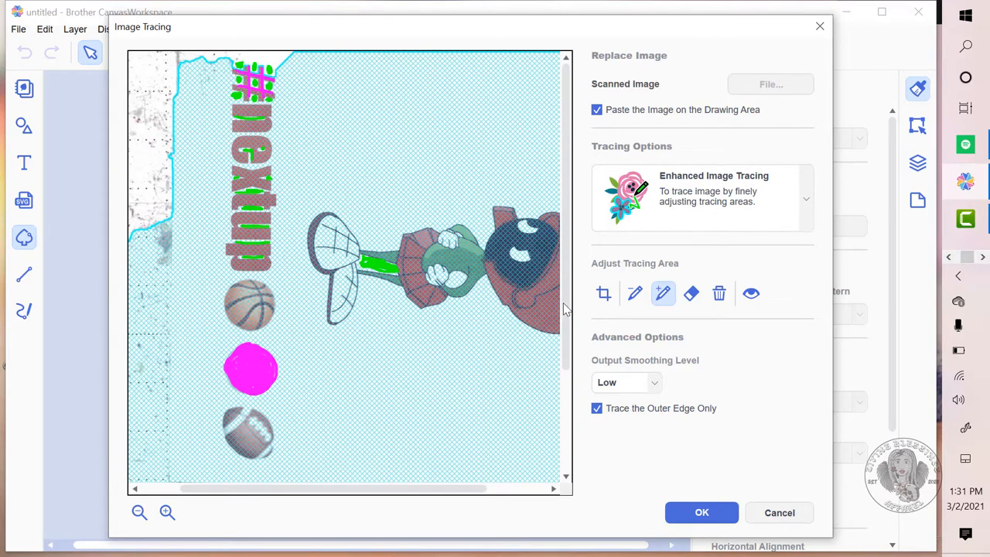
Choose the crop/lasso tool and zoom the tracing preview out to fit the scan.
left_click(604, 294)
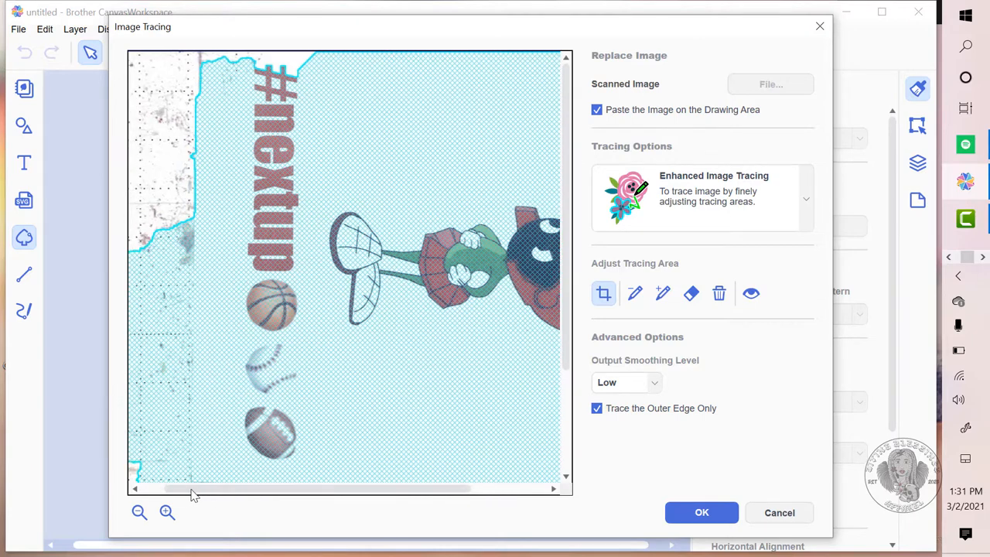
left_click(139, 512)
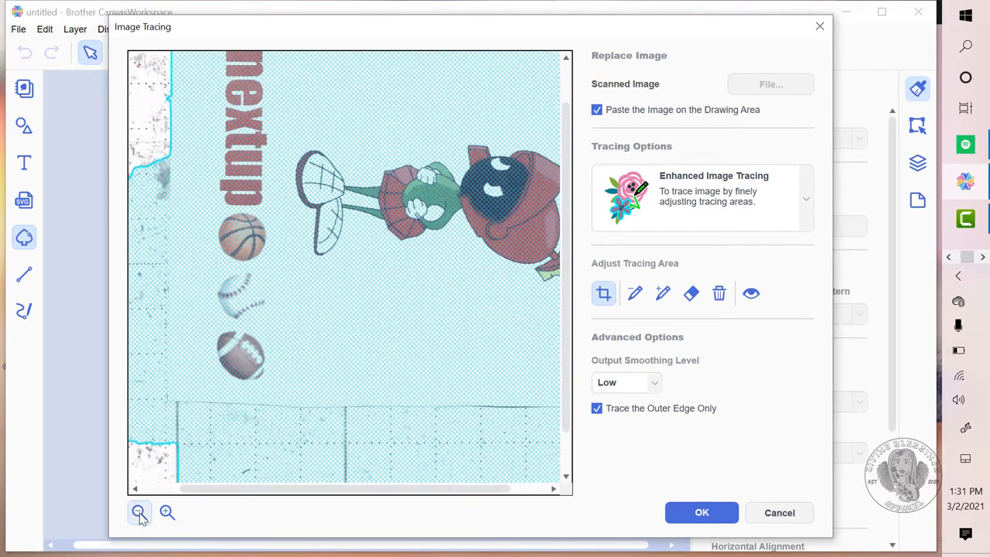
left_click(139, 512)
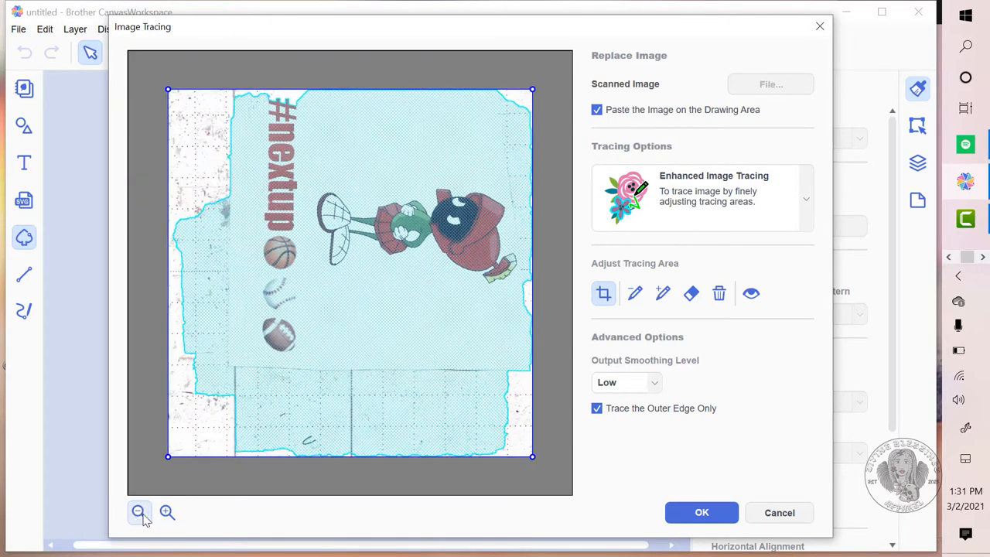
left_click(139, 512)
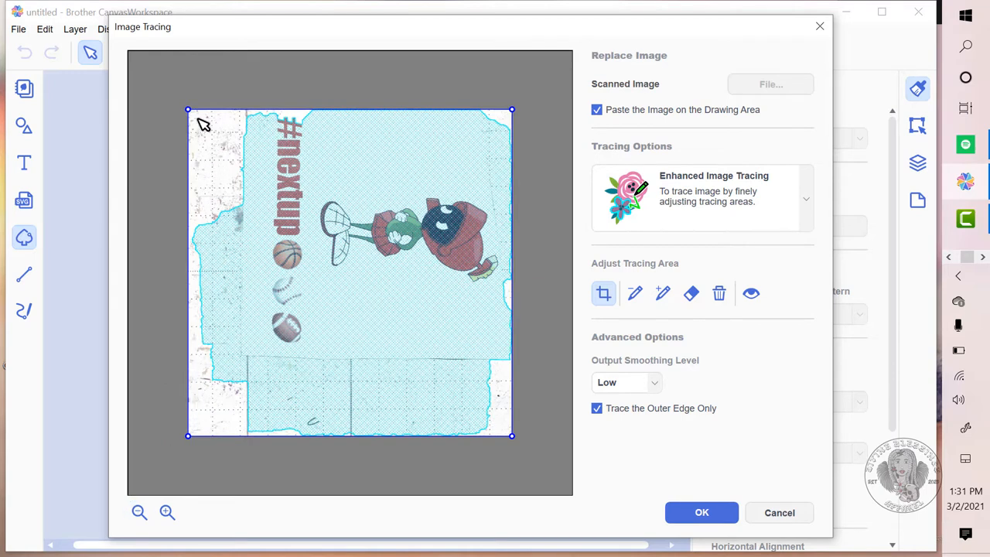
Place lasso points along the top of the #nextup text and around the character's head.
left_click_drag(189, 110, 251, 110)
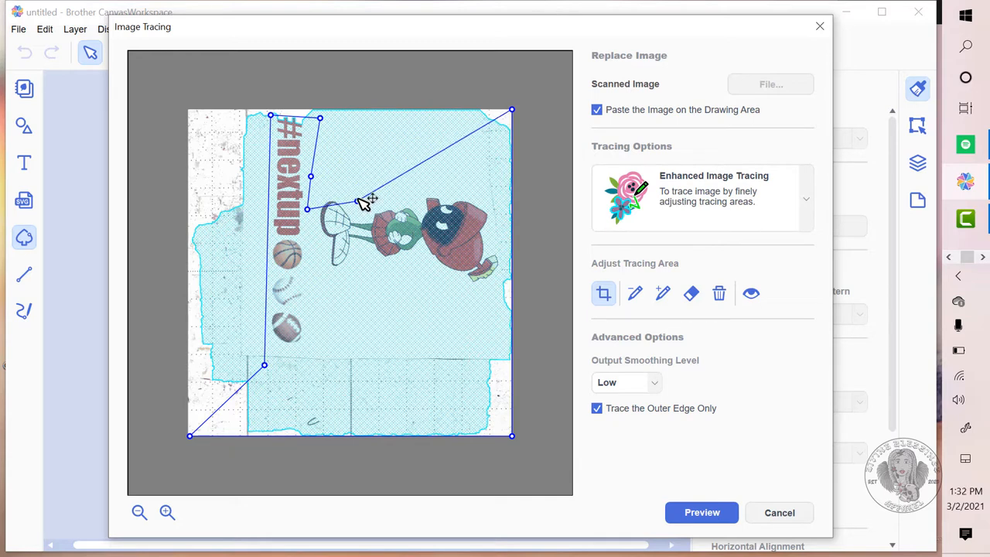
left_click_drag(370, 199, 352, 192)
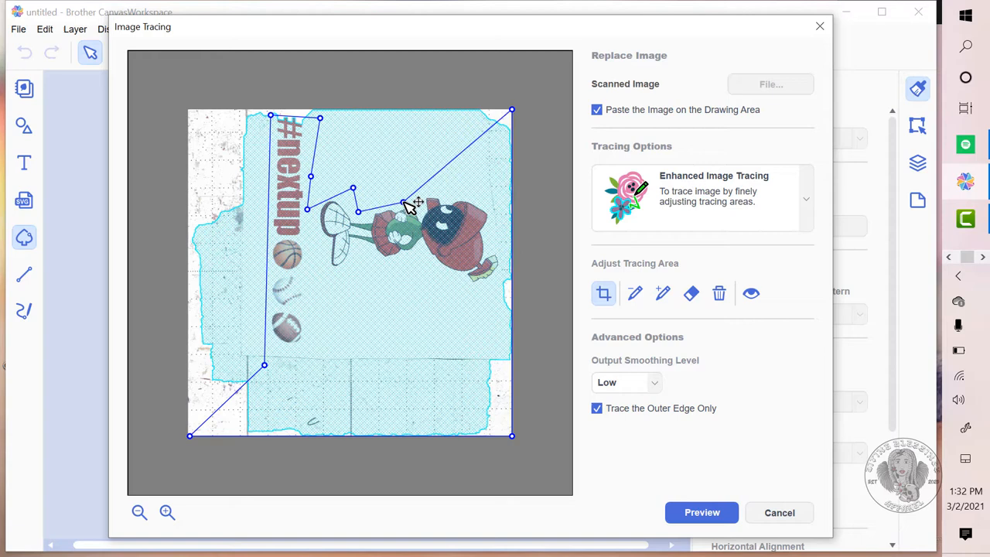
left_click_drag(410, 203, 421, 198)
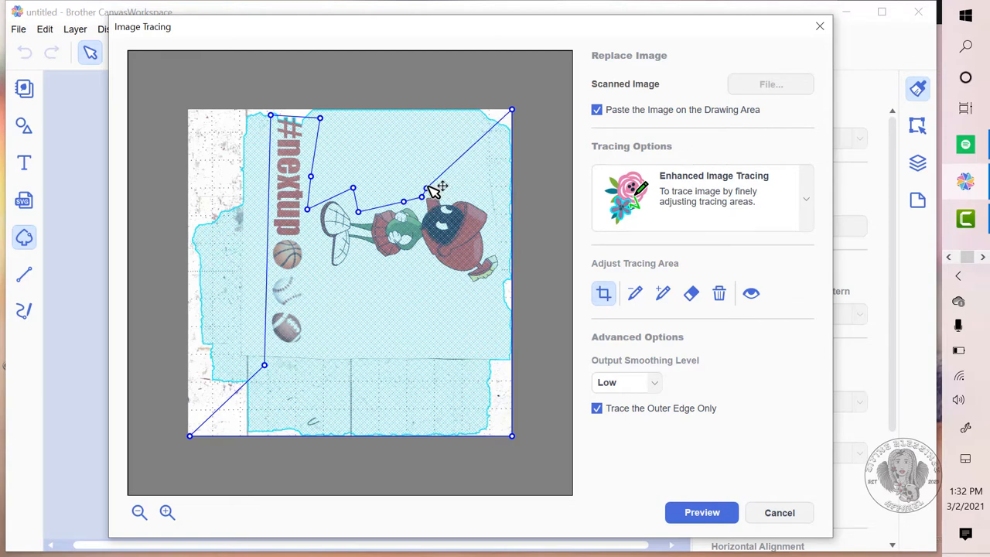
left_click_drag(421, 193, 433, 183)
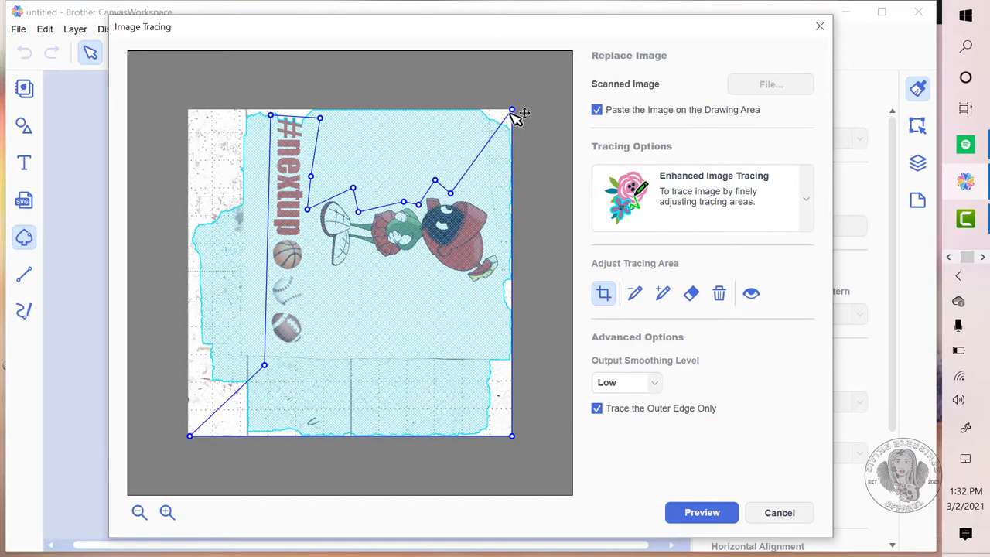
Continue the lasso down the character's right side and wrap it around the sports balls.
left_click_drag(512, 111, 512, 209)
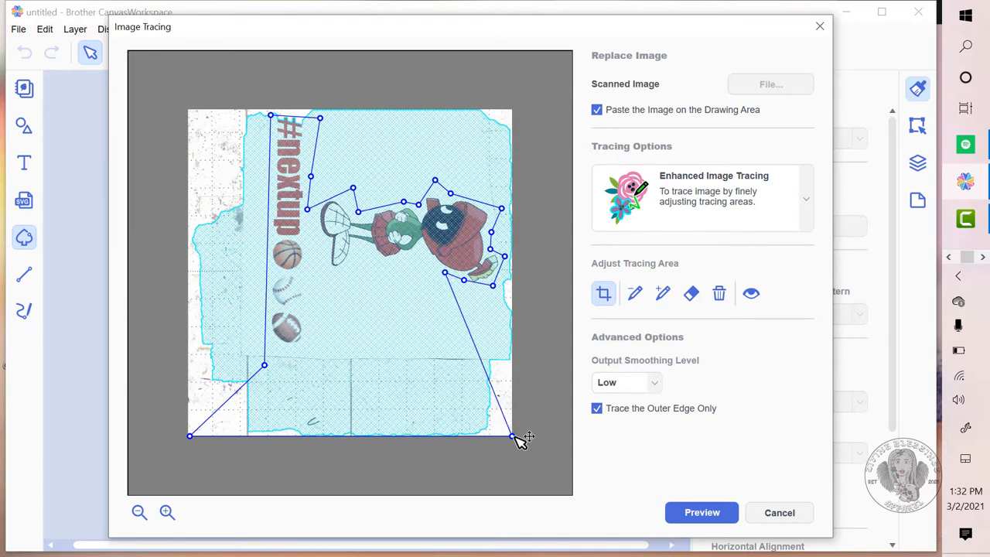
left_click_drag(513, 436, 433, 256)
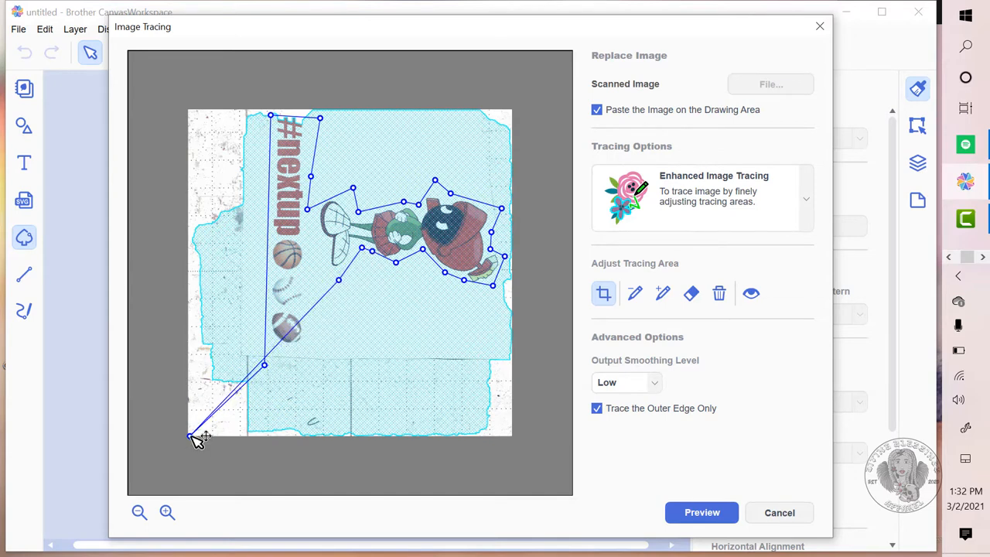
left_click_drag(199, 436, 322, 340)
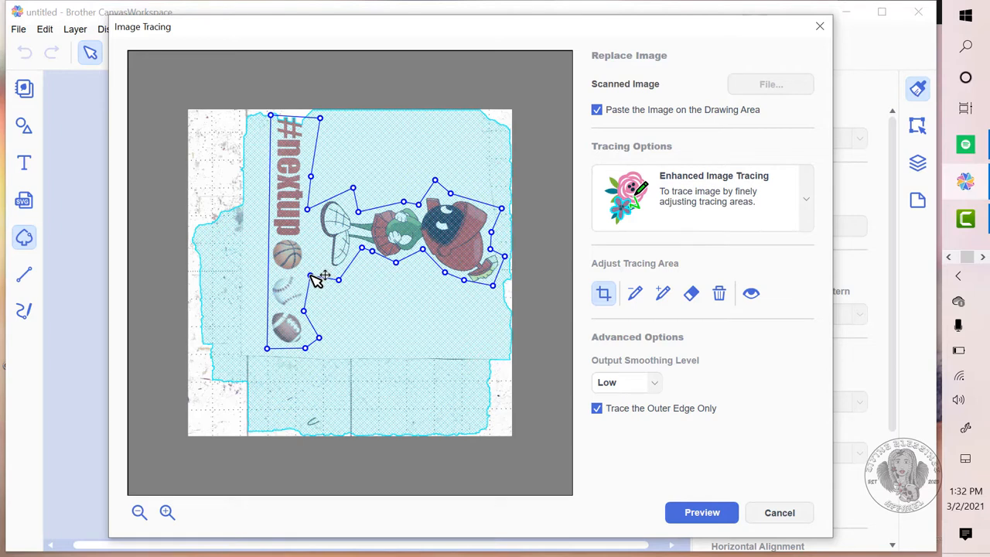
mouse_move(321, 291)
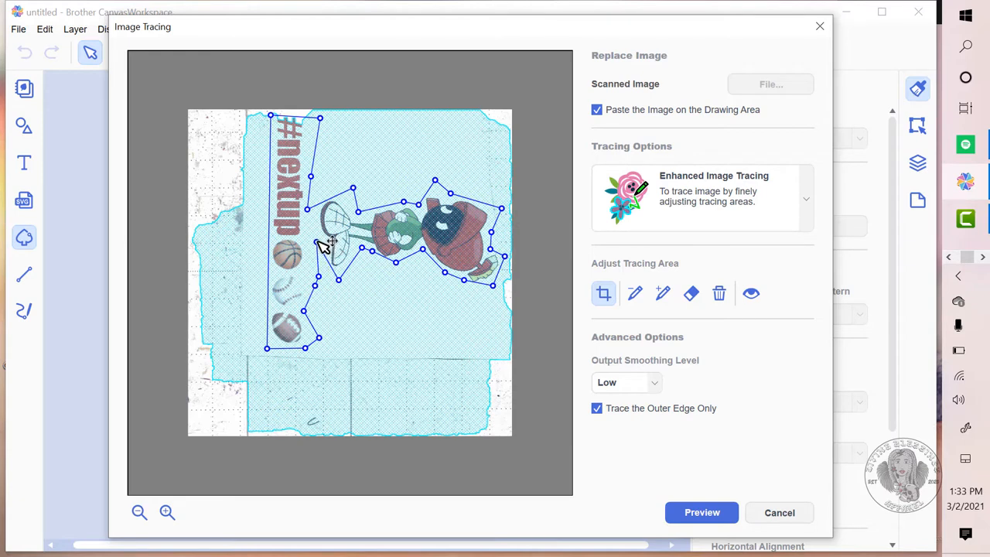
mouse_move(325, 266)
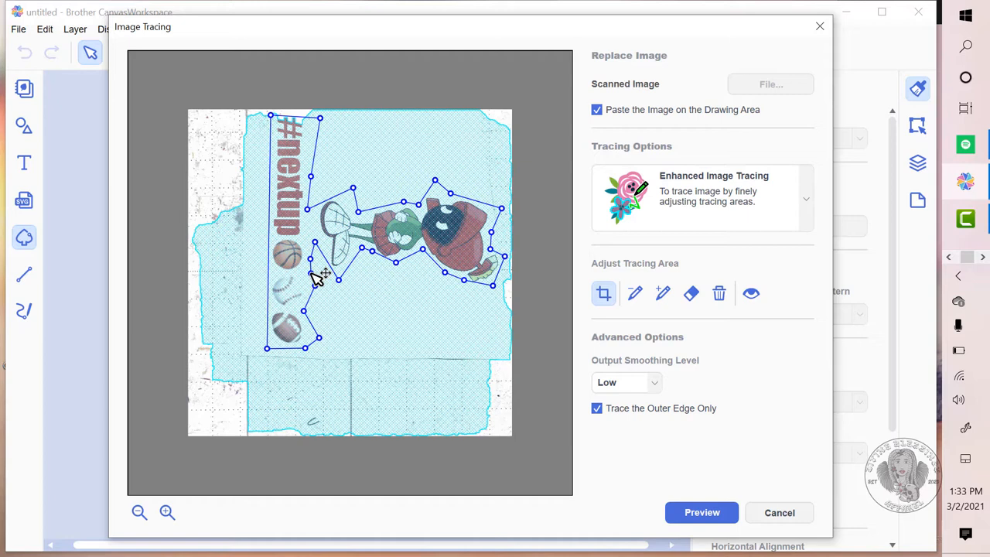
mouse_move(557, 291)
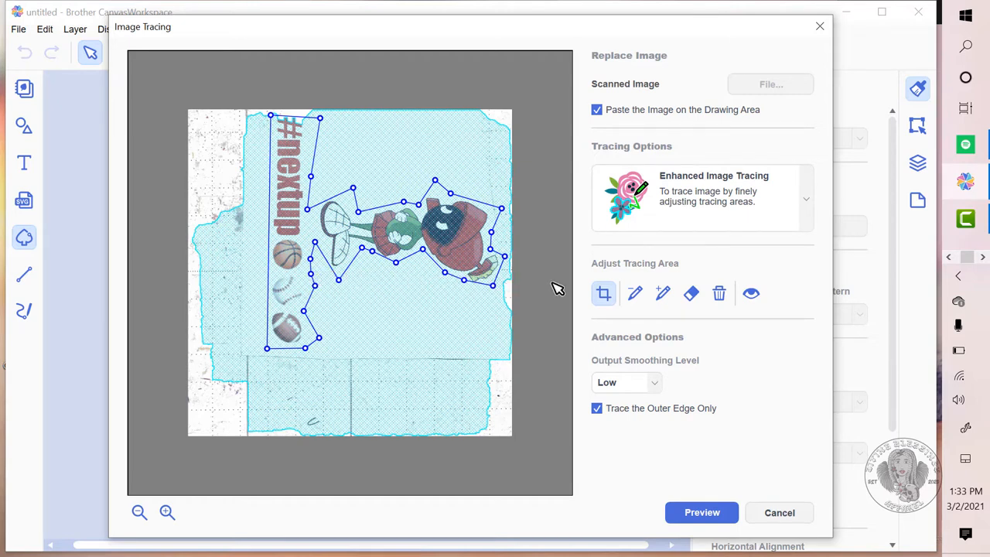
Apply the lasso crop and mark the eyes, arm and middle ball as trace areas.
left_click(662, 293)
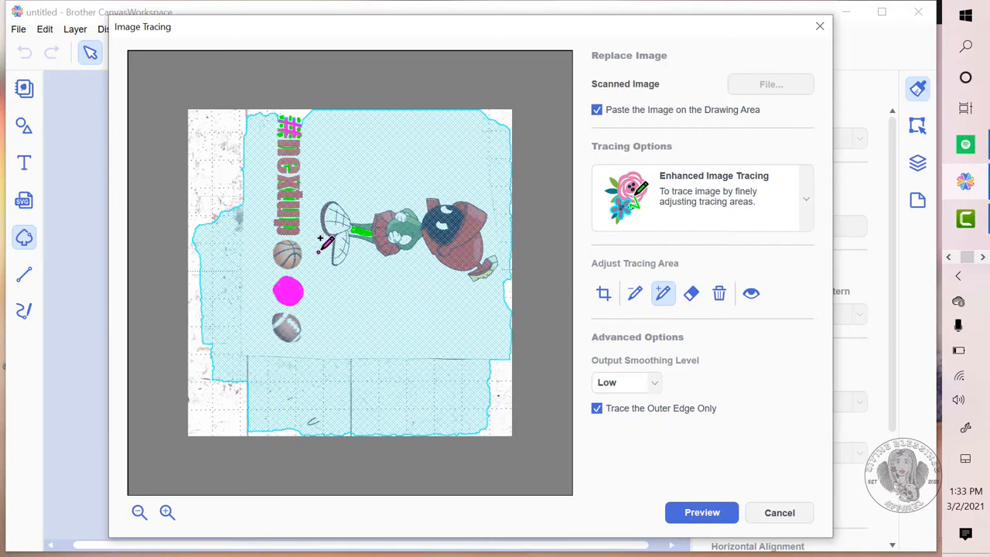
mouse_move(441, 174)
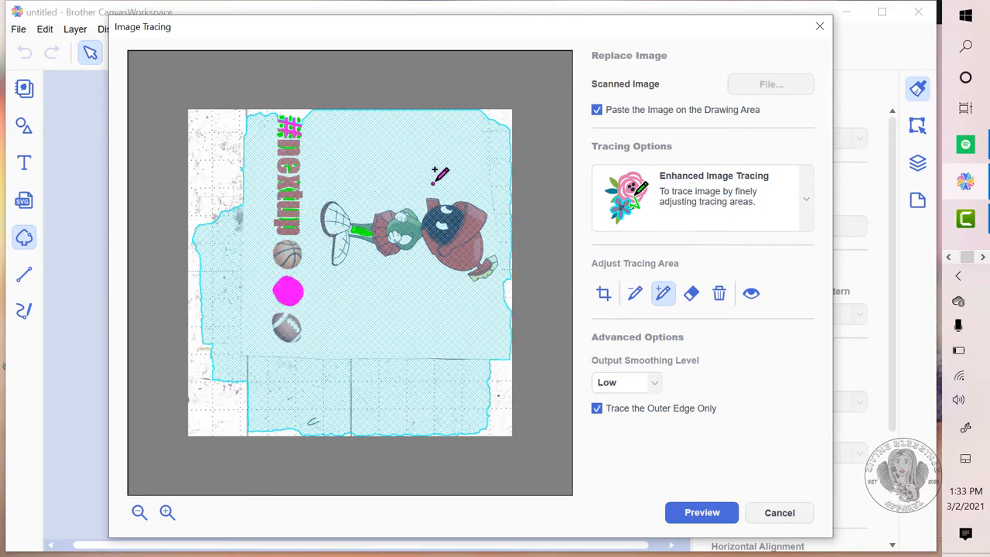
mouse_move(498, 234)
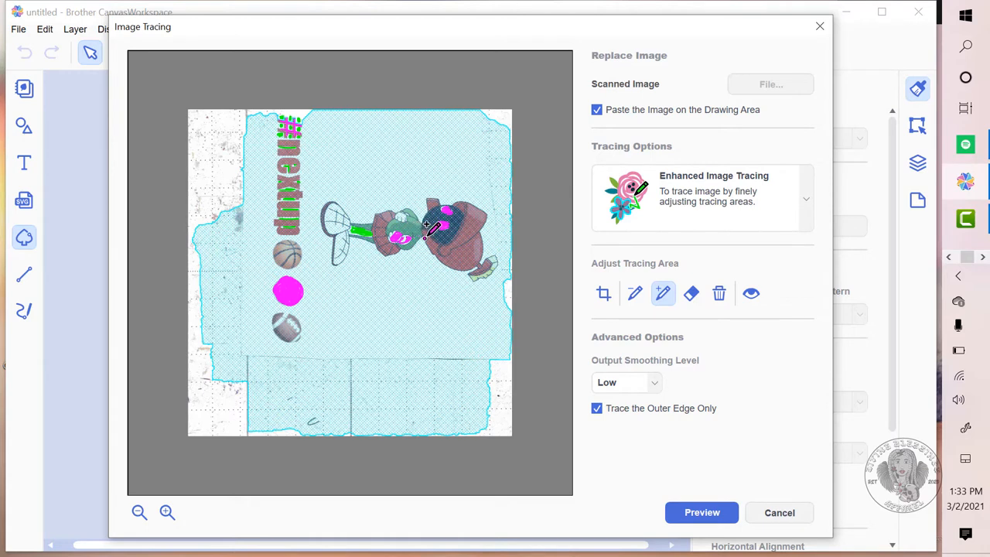
left_click(692, 294)
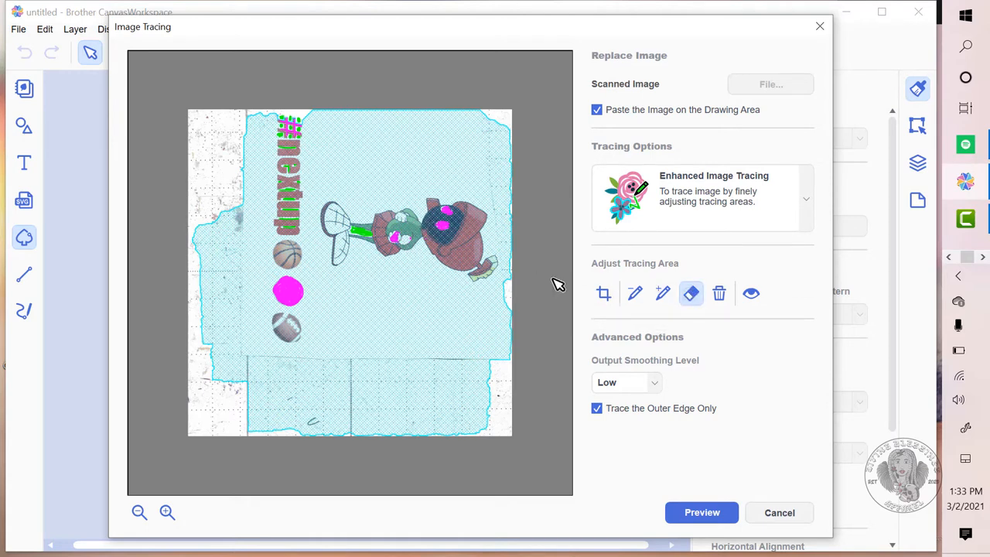
left_click(662, 293)
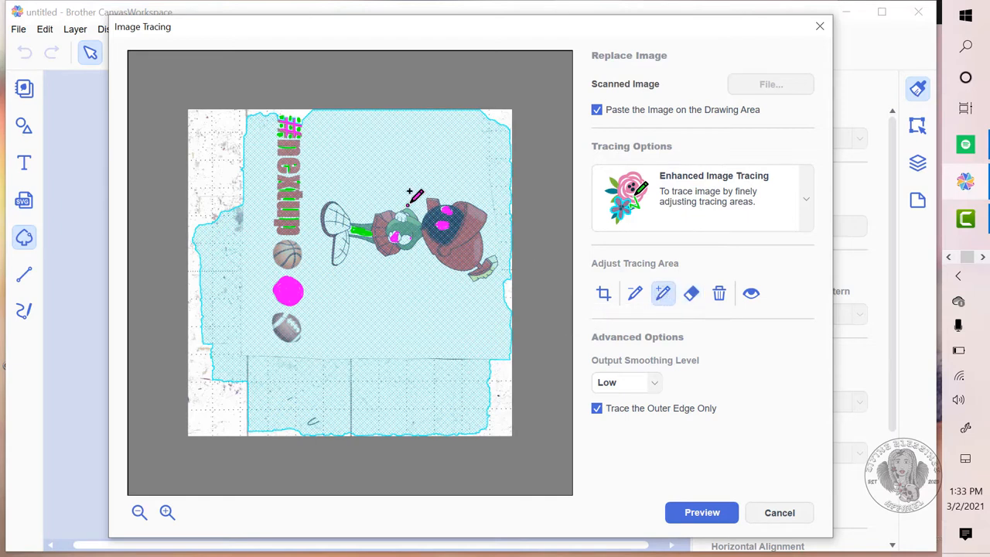
mouse_move(403, 208)
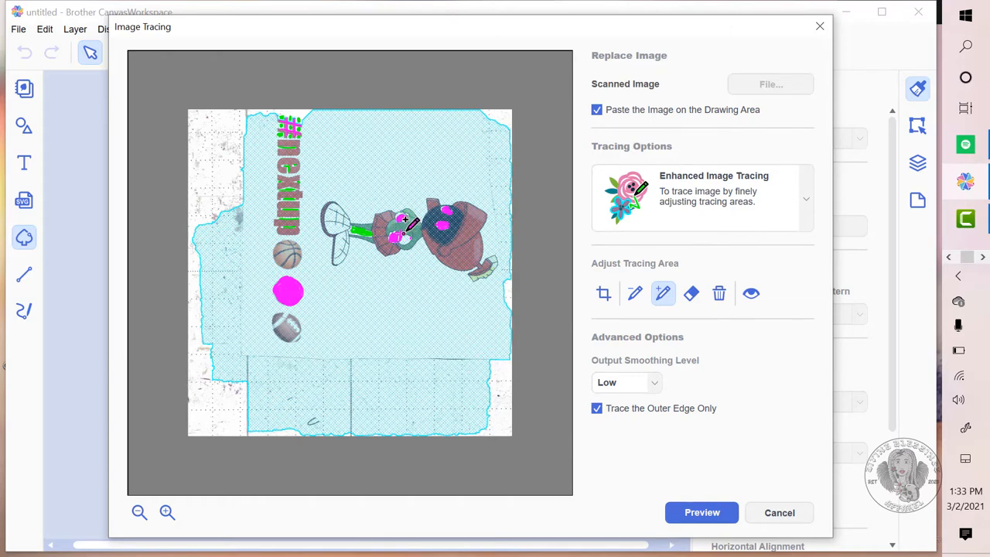
left_click(168, 512)
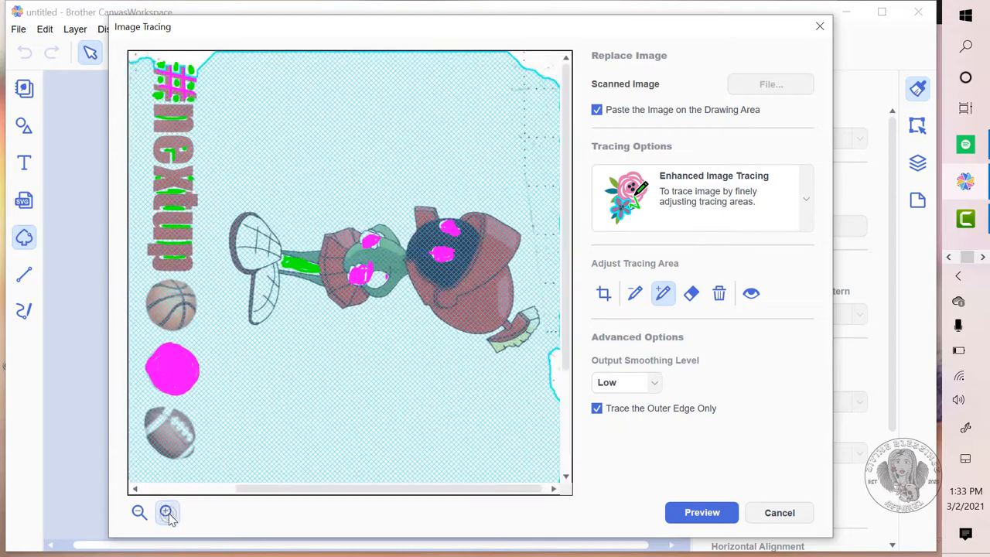
Enlarge the preview and settle on the add-tracing-area brush.
left_click(166, 512)
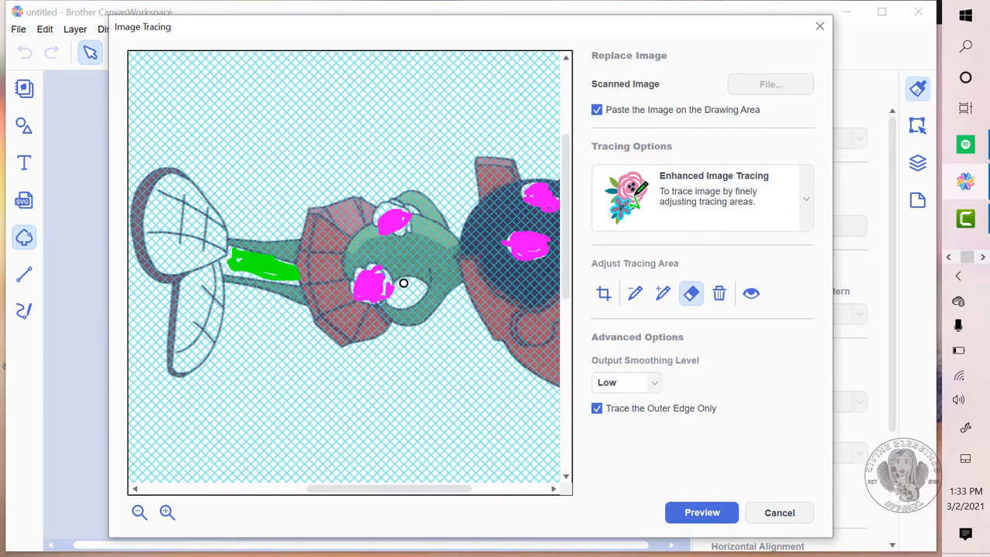
left_click(662, 294)
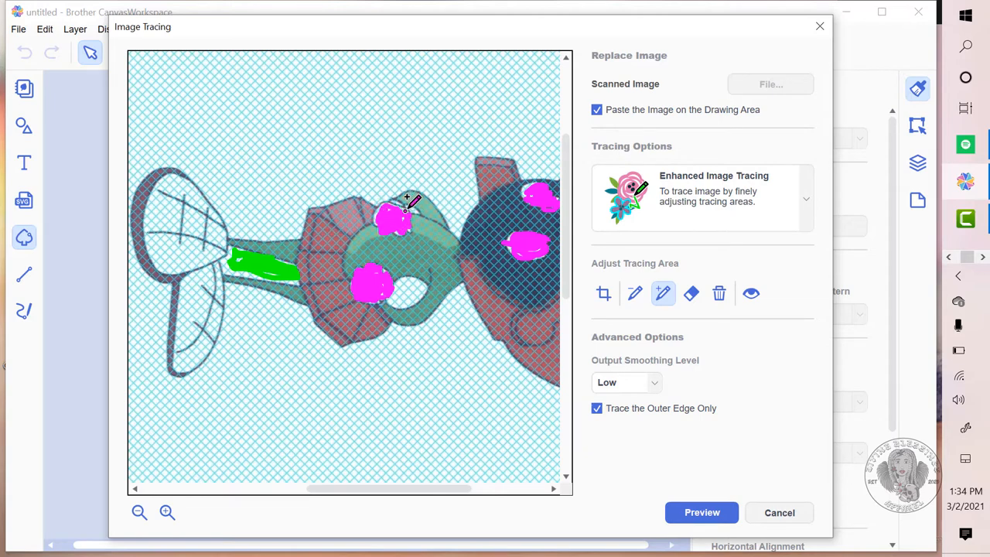
mouse_move(396, 192)
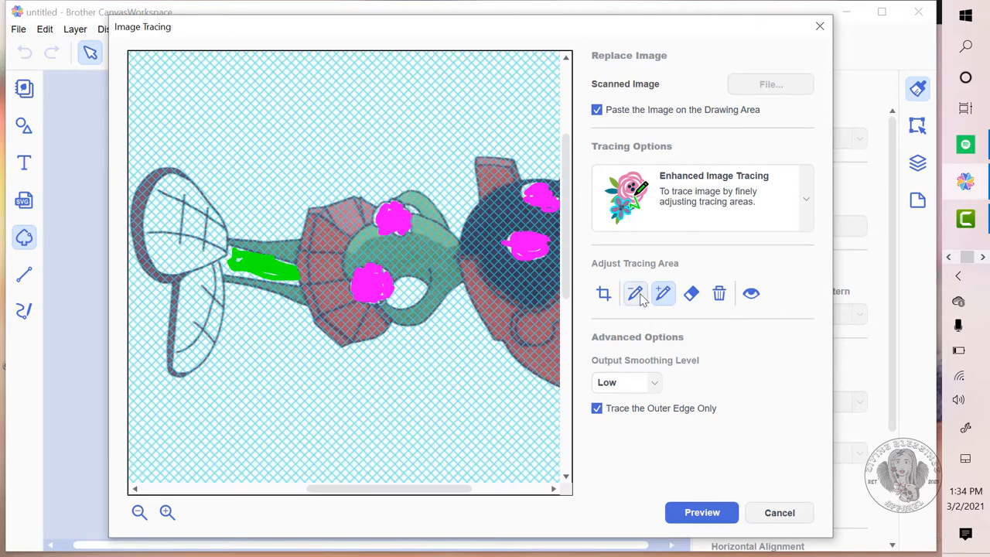
left_click(635, 294)
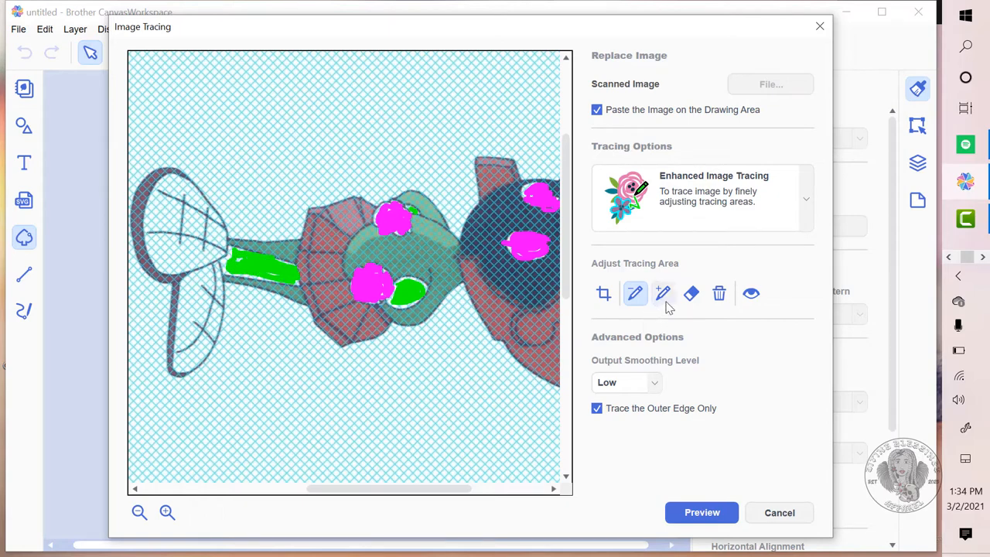
left_click(662, 294)
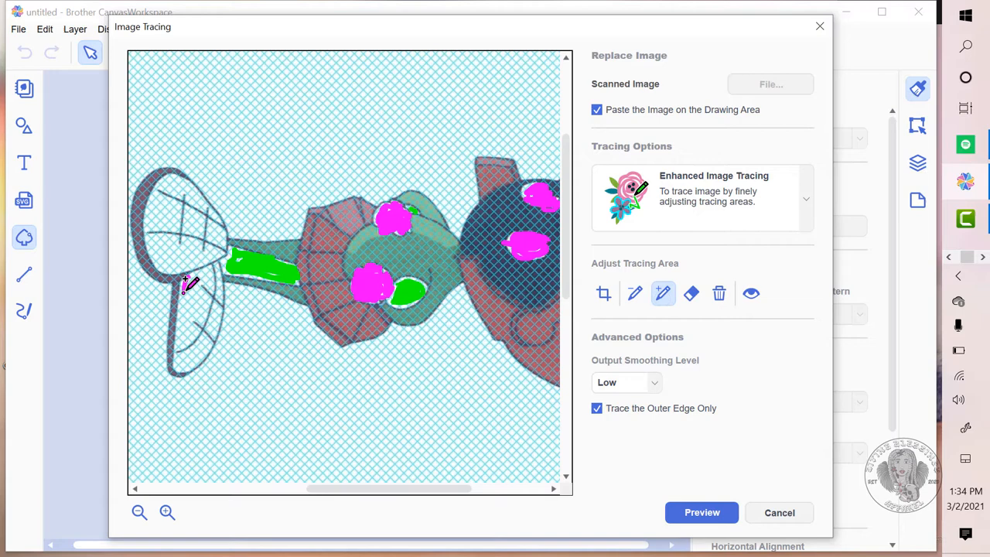
Paint the racket net, handle and head into the traced area.
left_click_drag(186, 279, 173, 369)
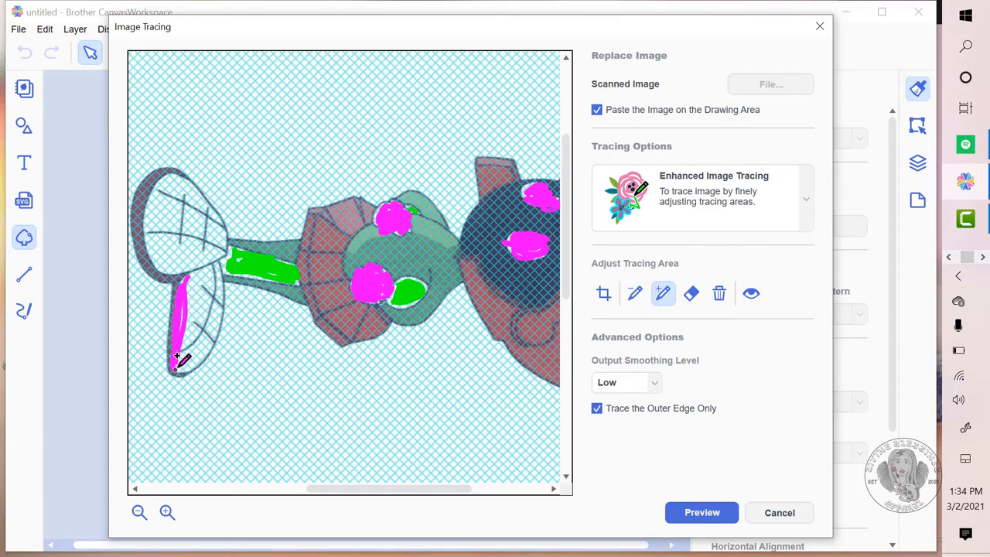
left_click_drag(183, 364, 220, 320)
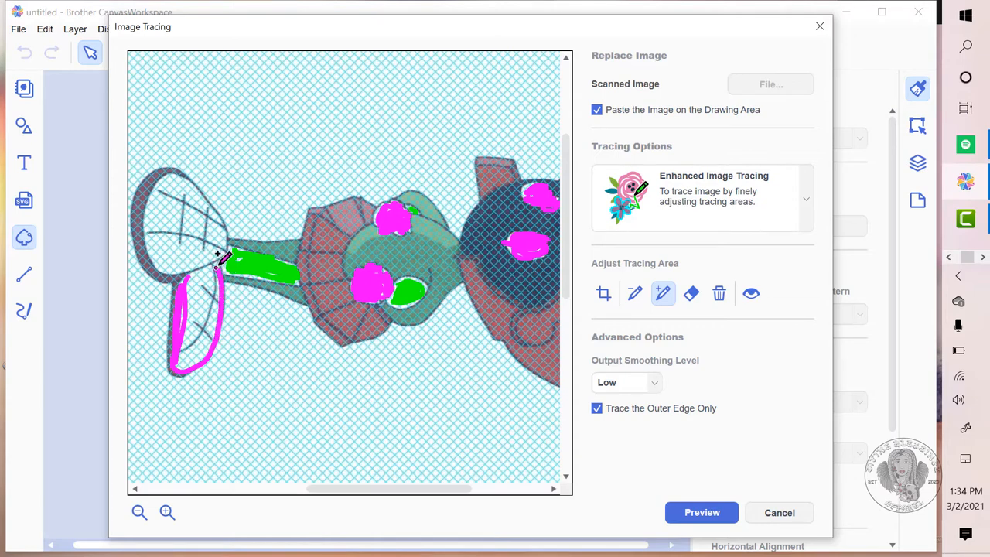
left_click_drag(217, 260, 194, 333)
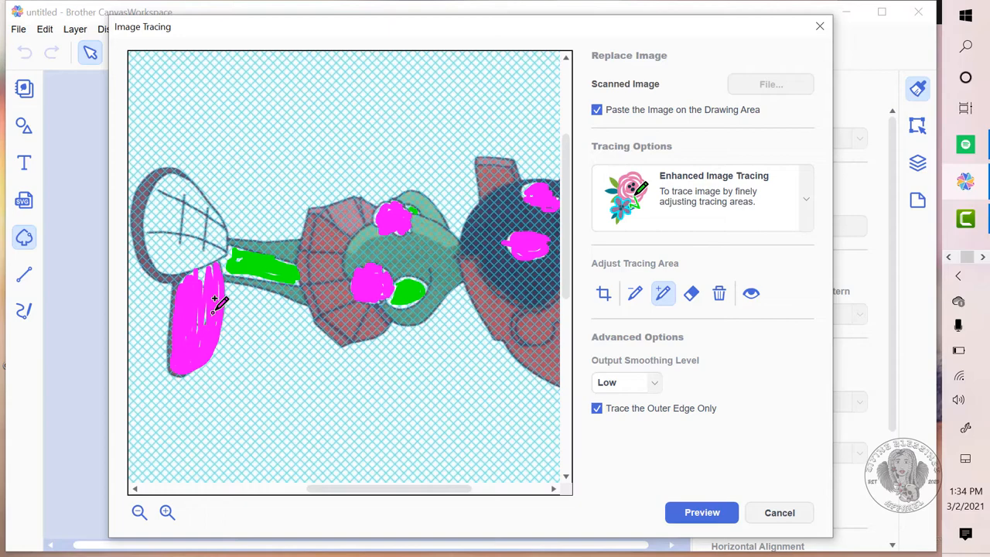
left_click_drag(220, 302, 163, 198)
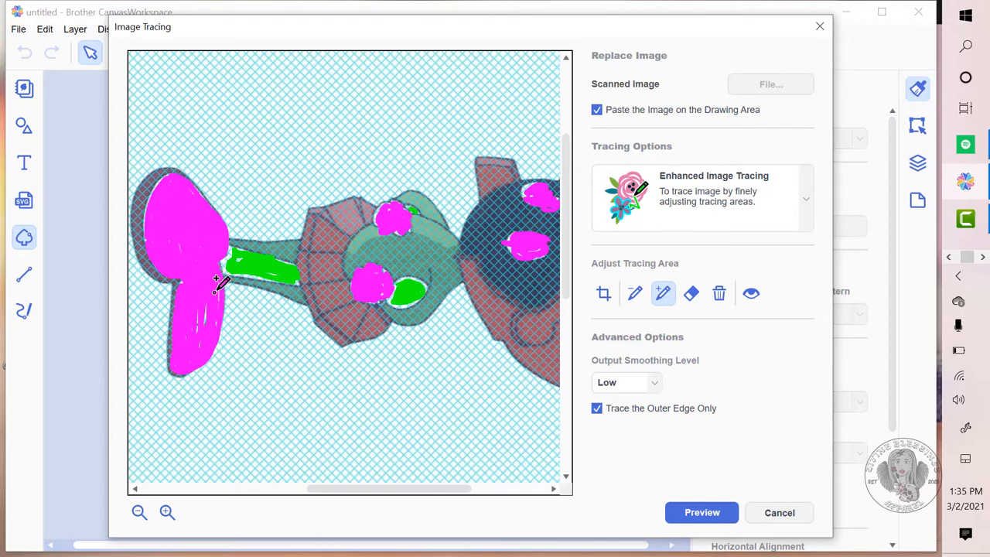
left_click(139, 512)
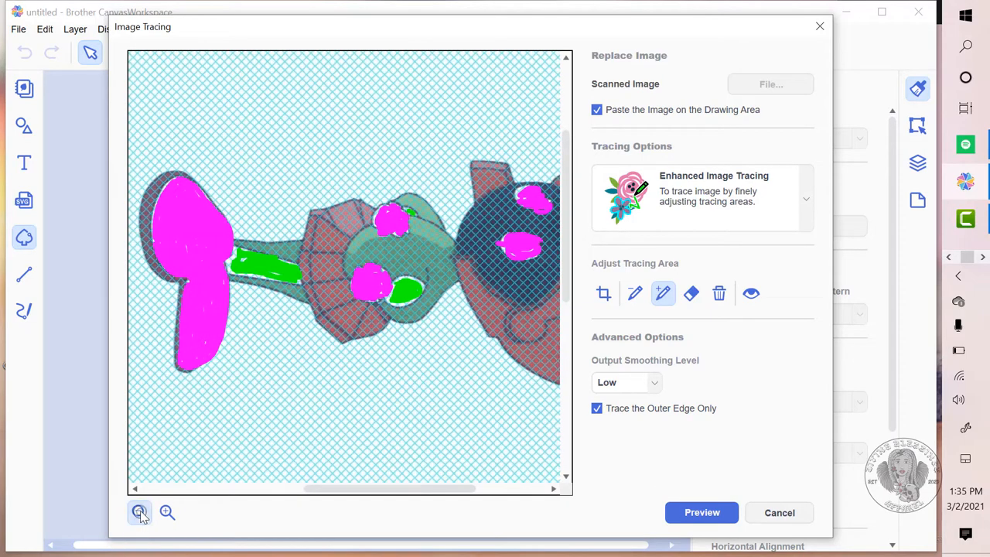
Zoom out to the whole scan, preview the outline, add the football and preview again.
left_click(139, 512)
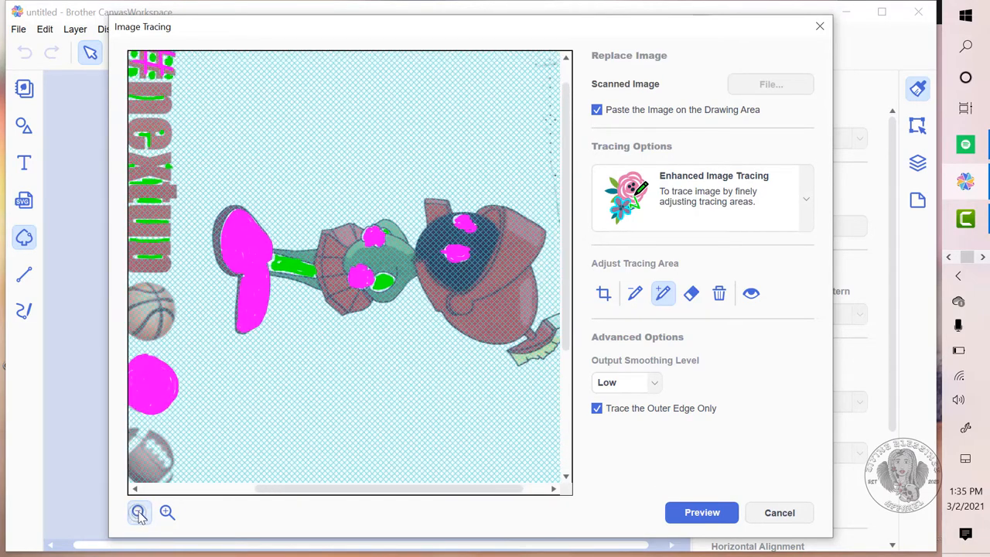
left_click(139, 512)
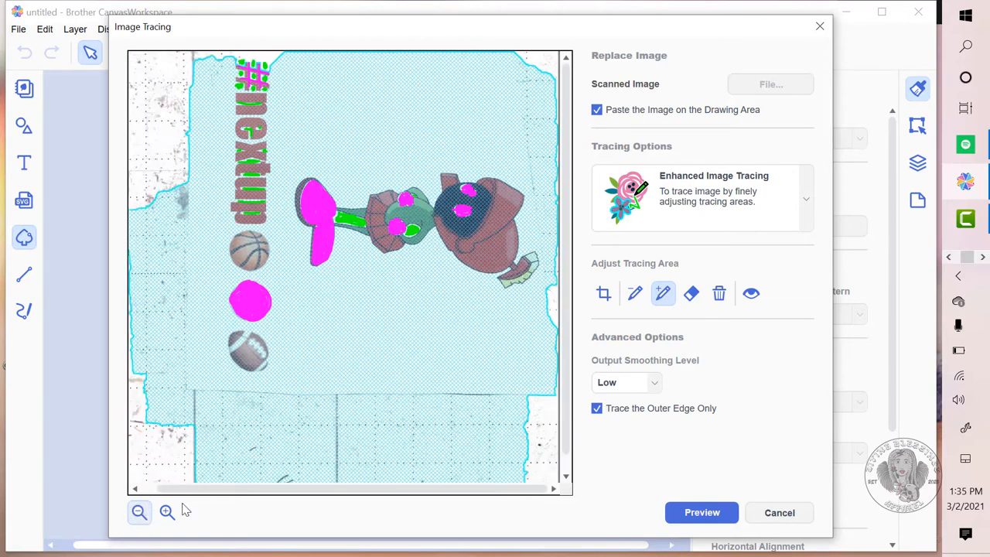
left_click(701, 512)
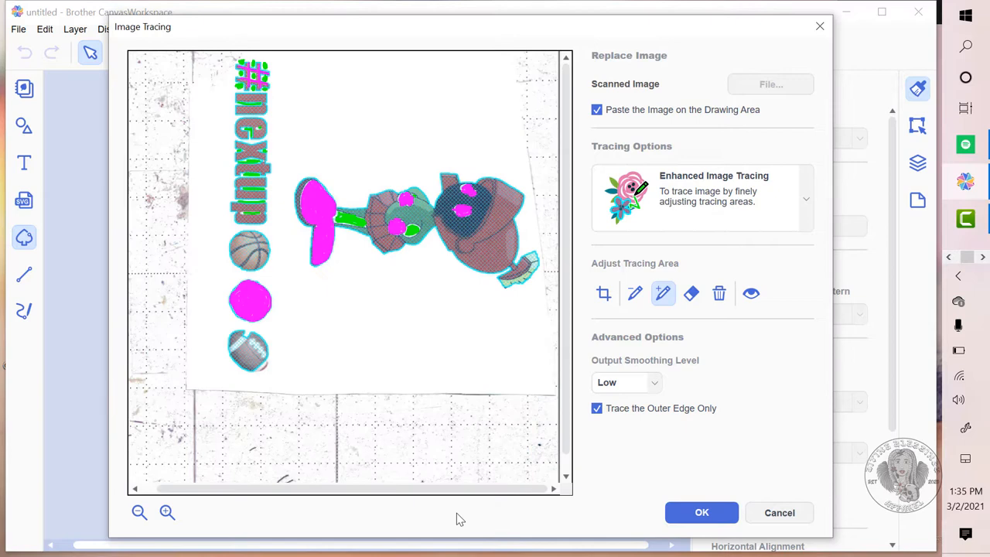
mouse_move(318, 328)
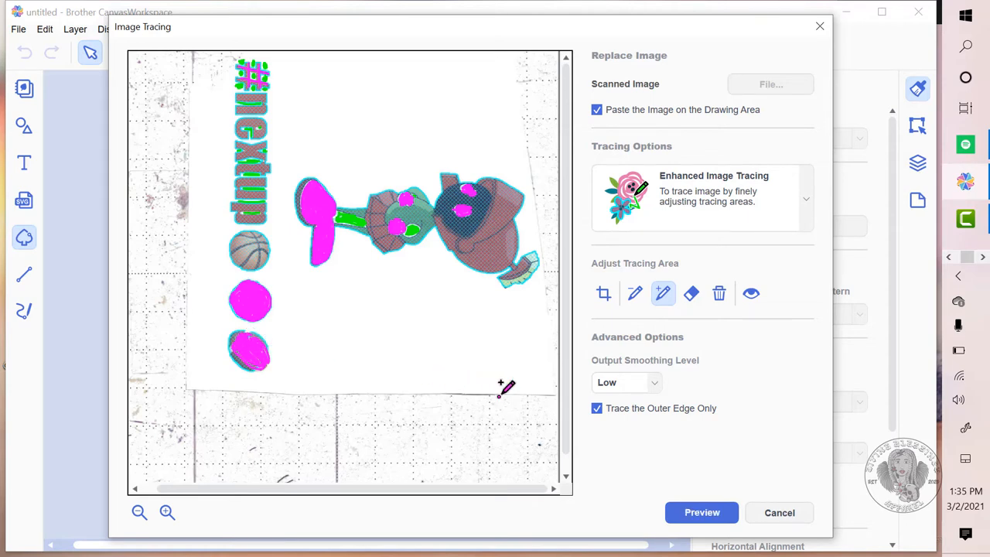
mouse_move(541, 410)
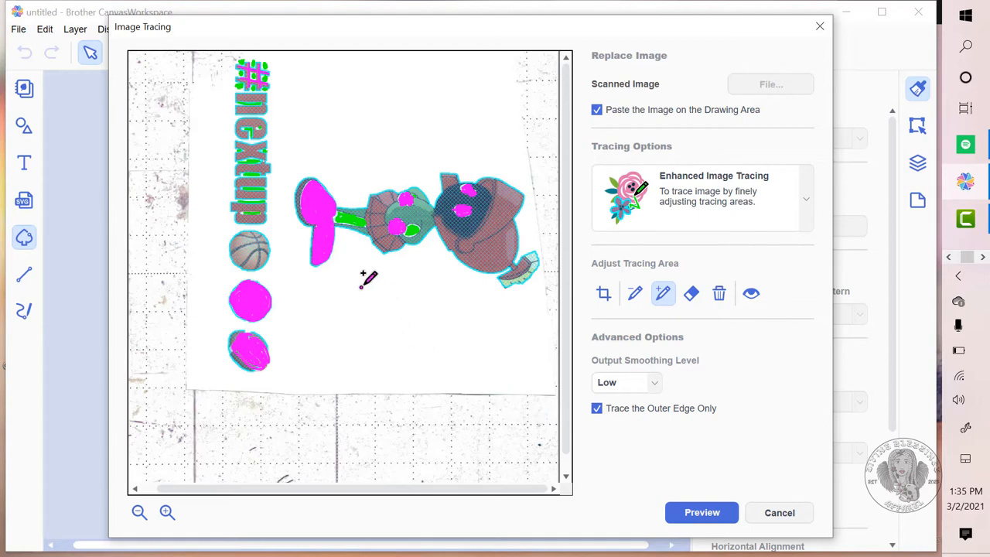
left_click(634, 294)
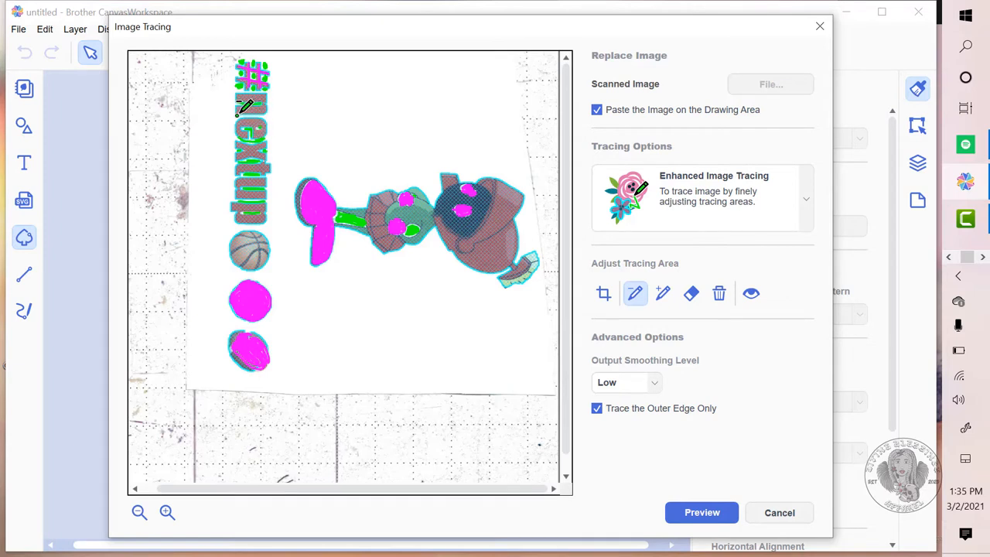
mouse_move(556, 321)
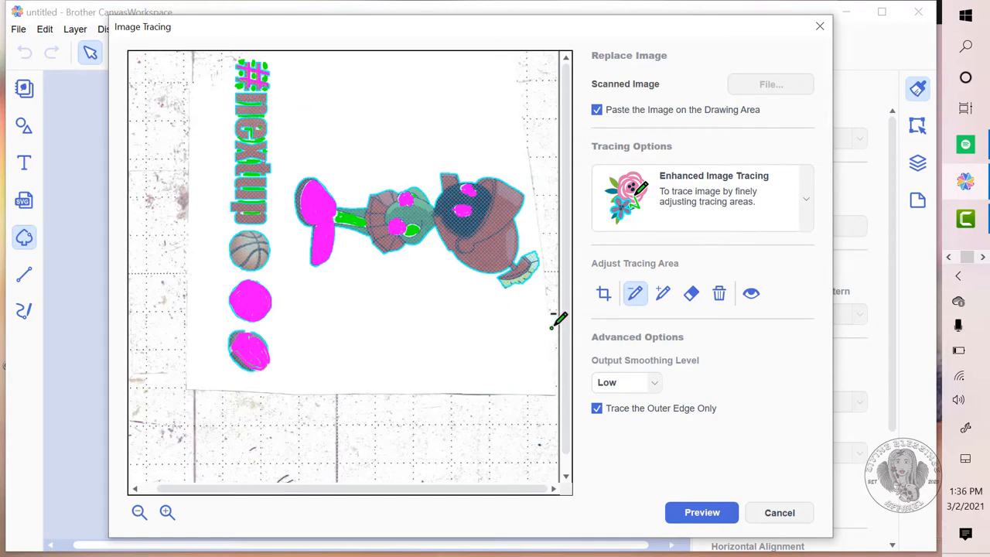
left_click(701, 512)
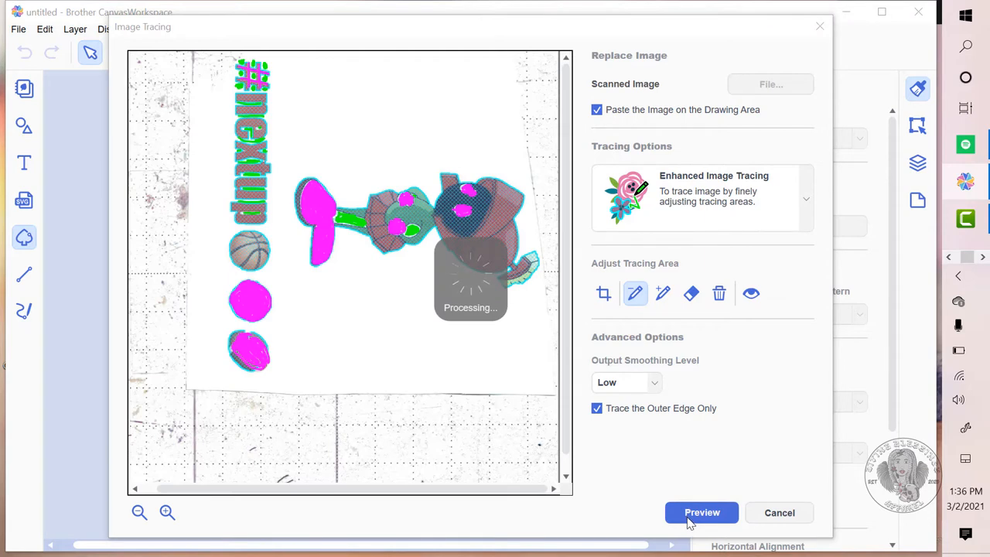
Accept the trace with OK, placing the character, hashtag and balls on the drawing area.
left_click(701, 512)
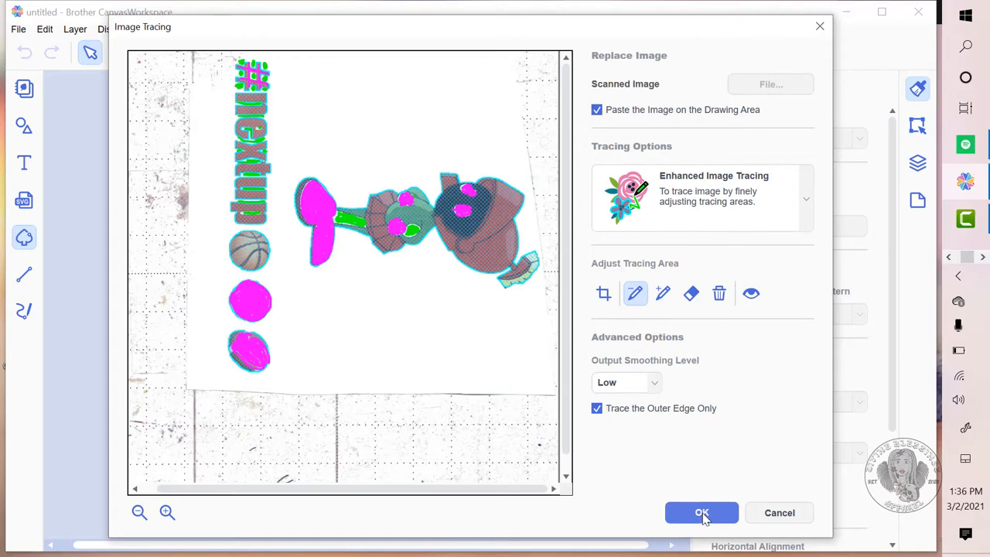
left_click(702, 512)
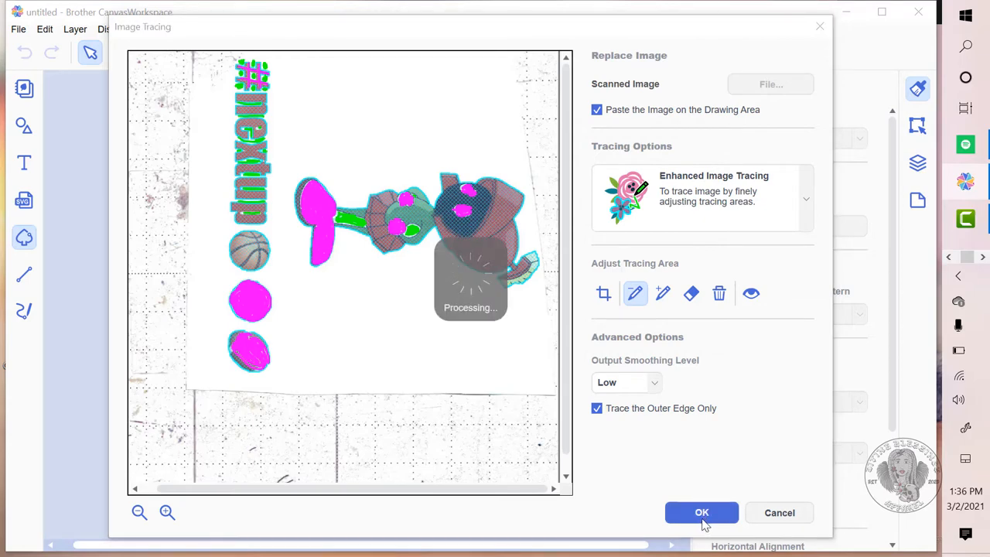
left_click(702, 512)
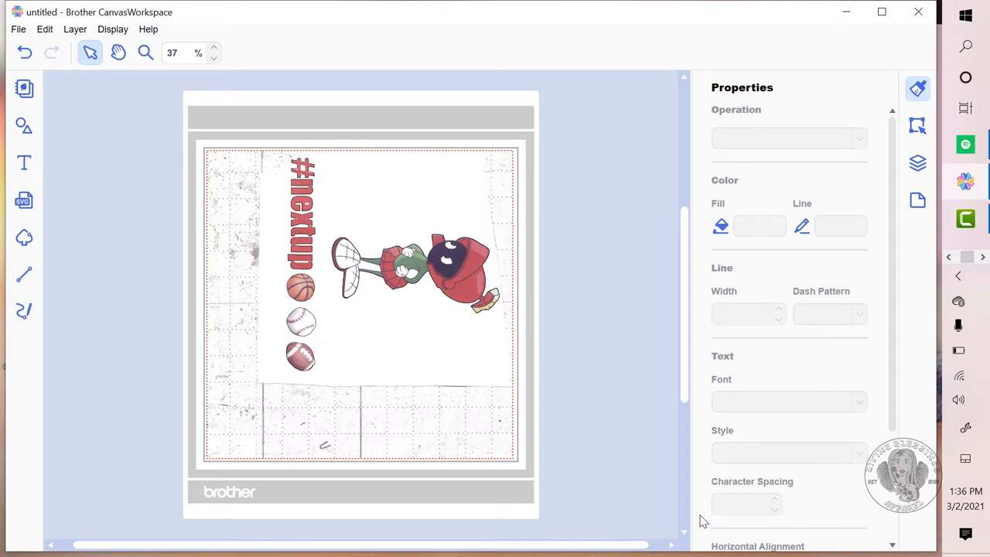
mouse_move(18, 28)
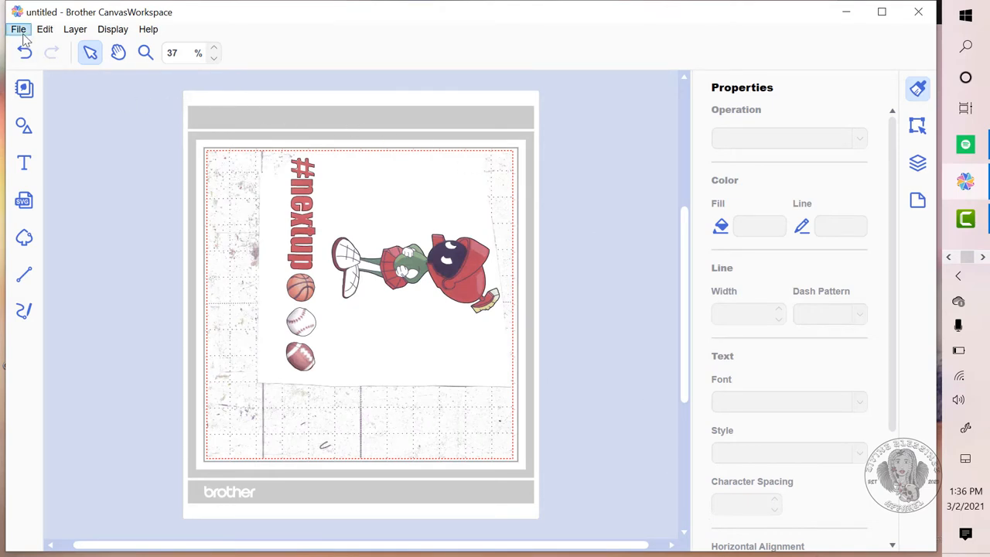
Transfer the traced design's FCM cut file to the registered ScanNCut over the internet, accepting both prompts.
left_click(19, 28)
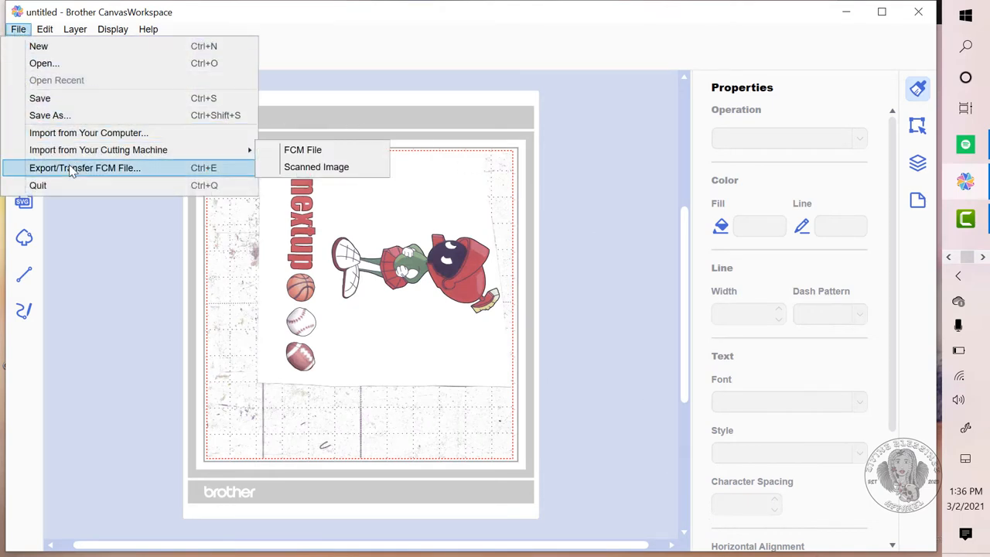
left_click(303, 149)
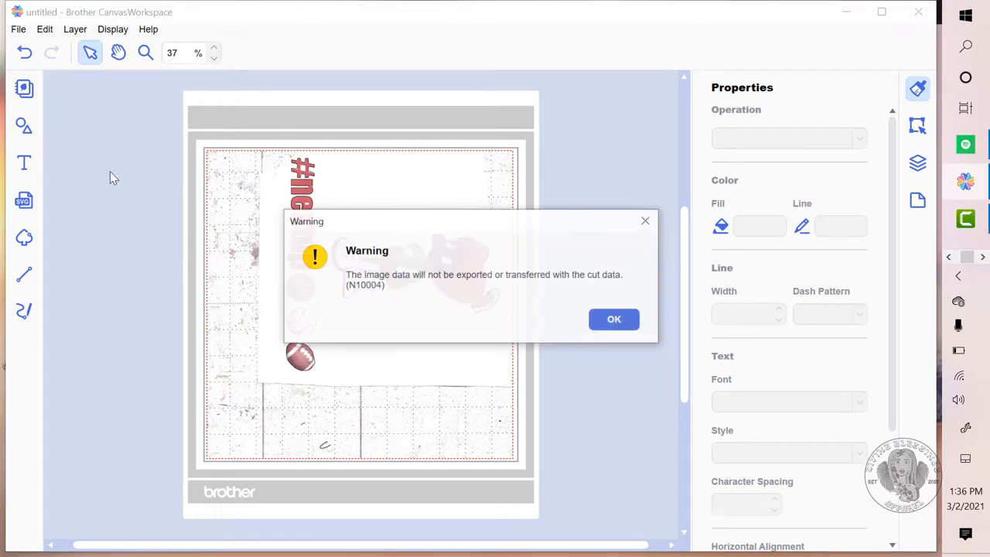
left_click(612, 319)
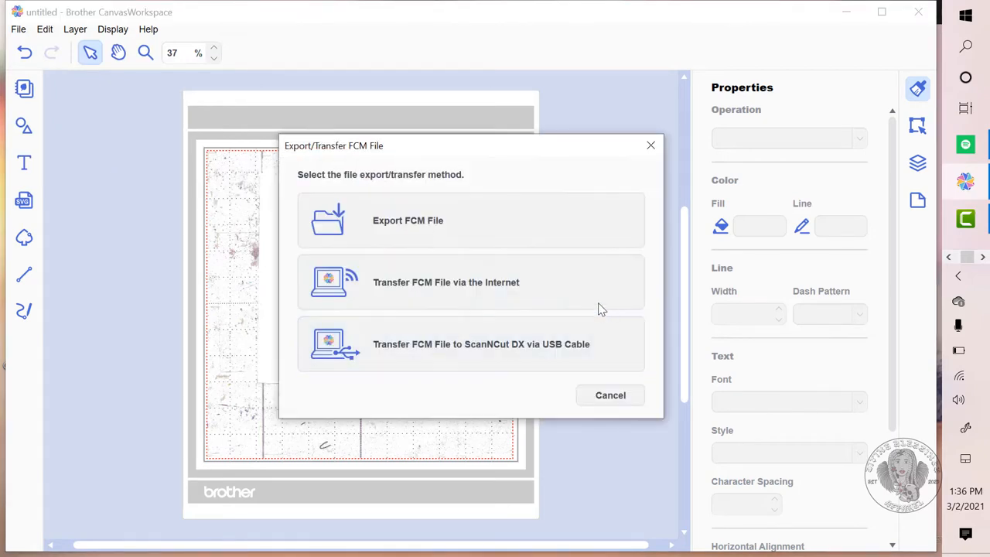
left_click(445, 282)
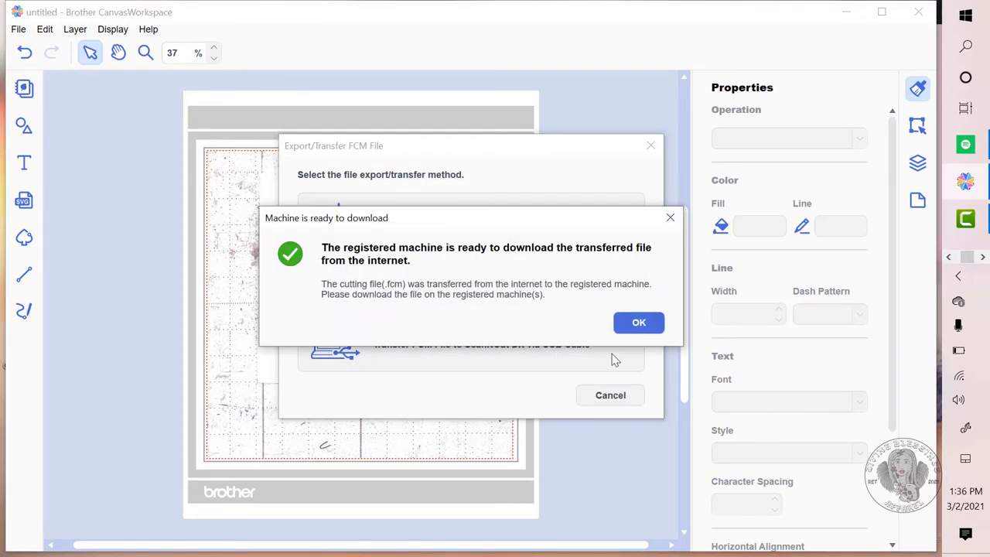
left_click(639, 324)
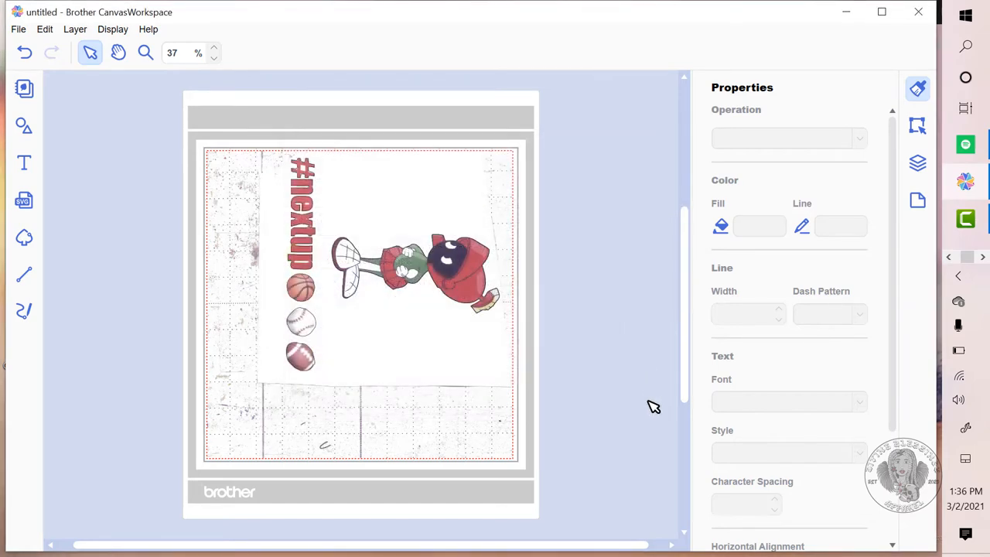